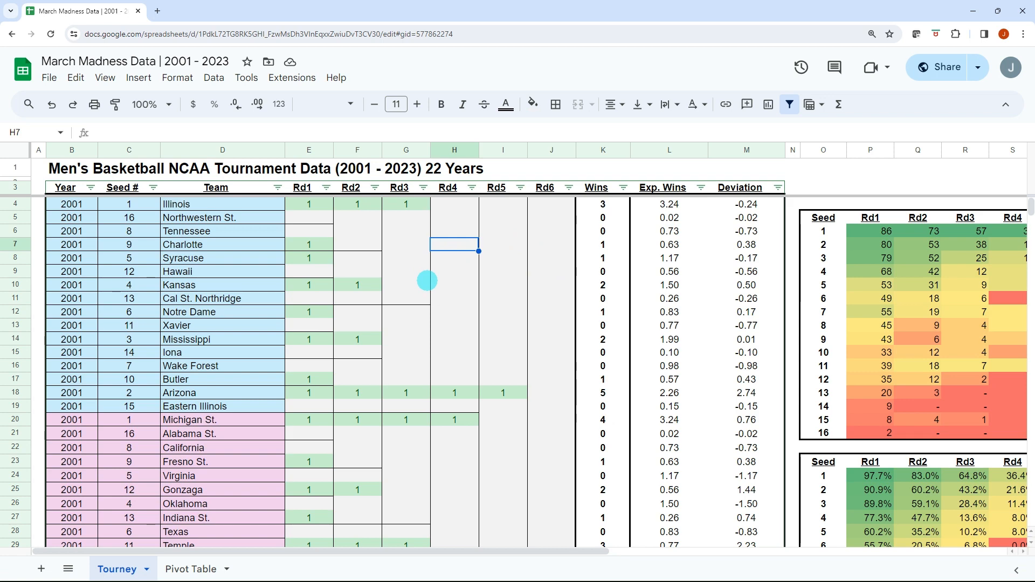
pyautogui.moveTo(444, 317)
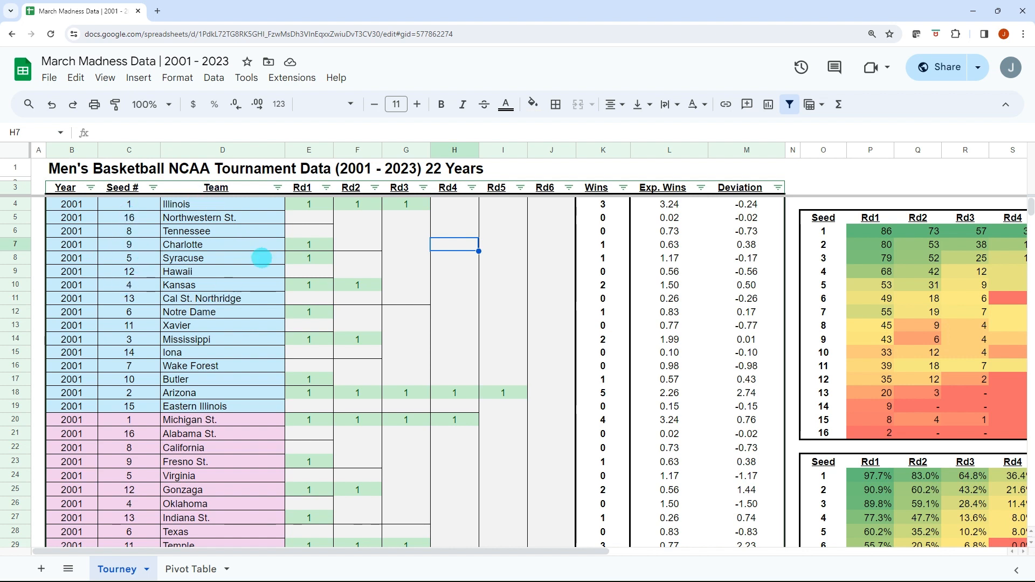
pyautogui.moveTo(531, 236)
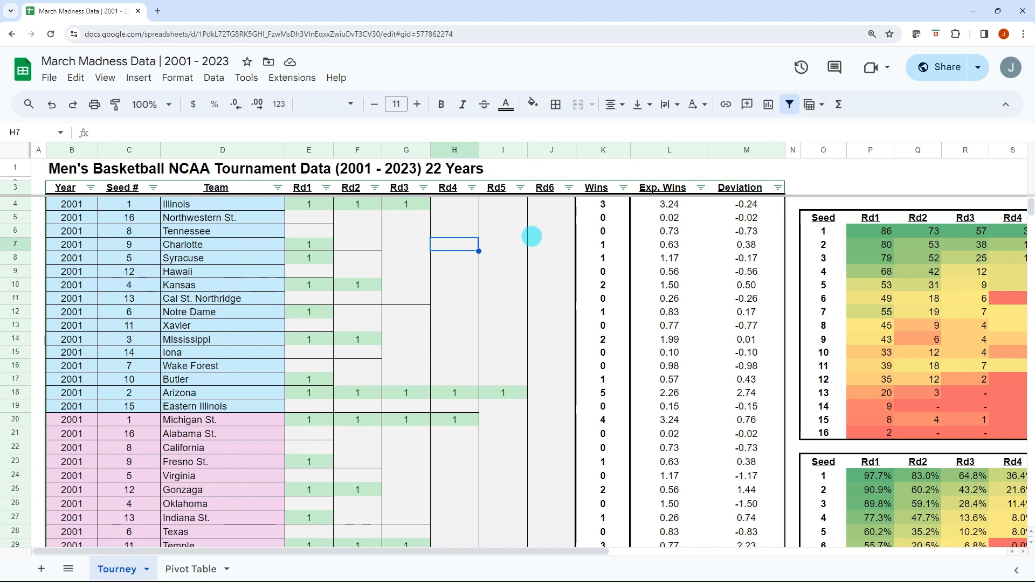
pyautogui.moveTo(677, 302)
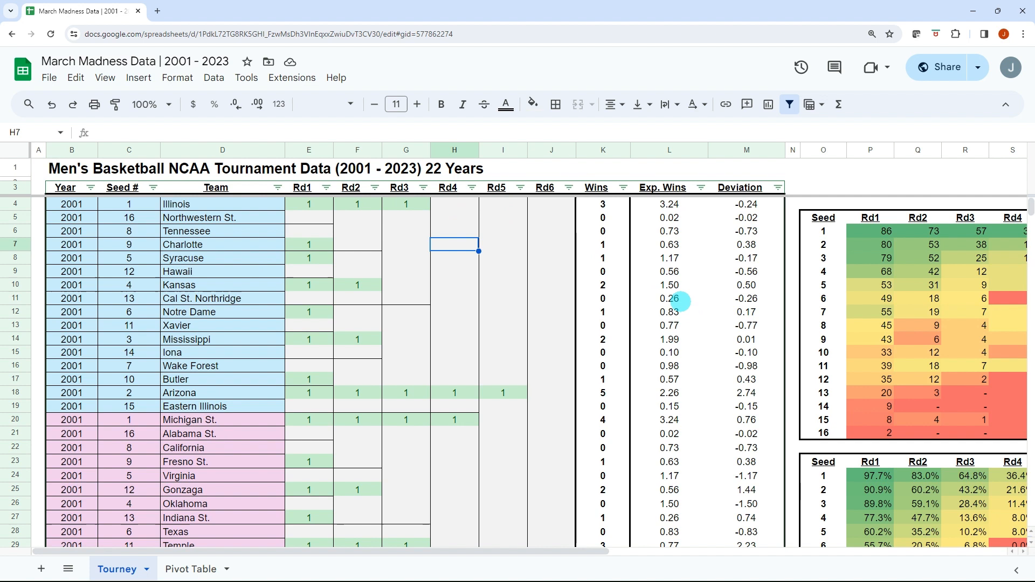
# Review the Deviation formula in row 7 and browse the surrounding data.
pyautogui.click(746, 245)
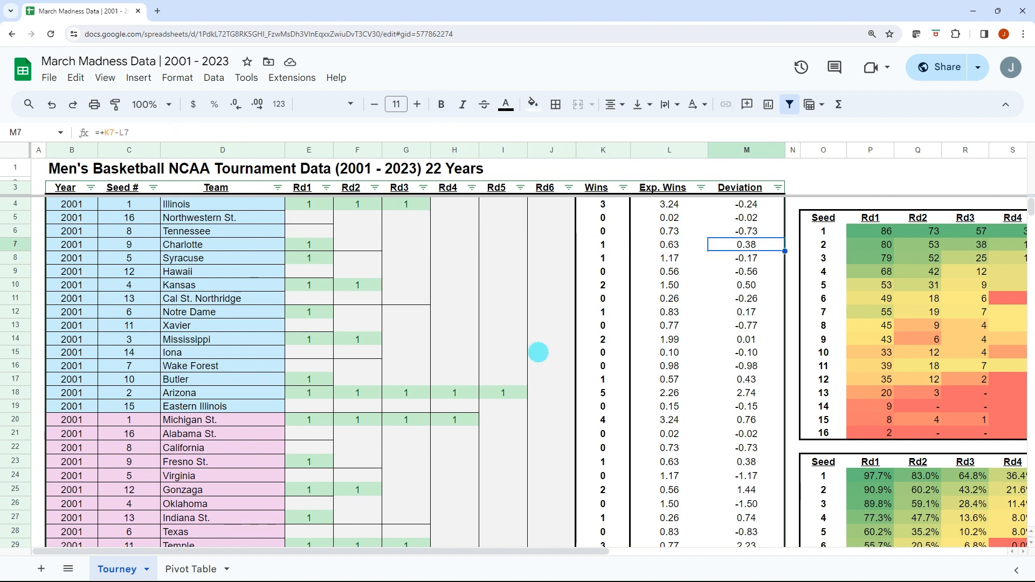
pyautogui.click(870, 245)
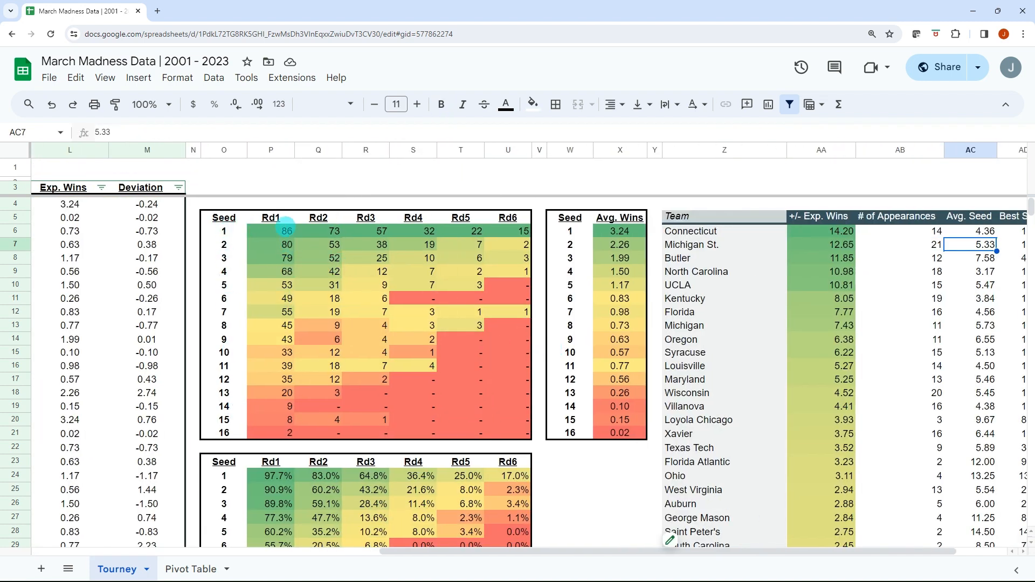
pyautogui.moveTo(426, 218)
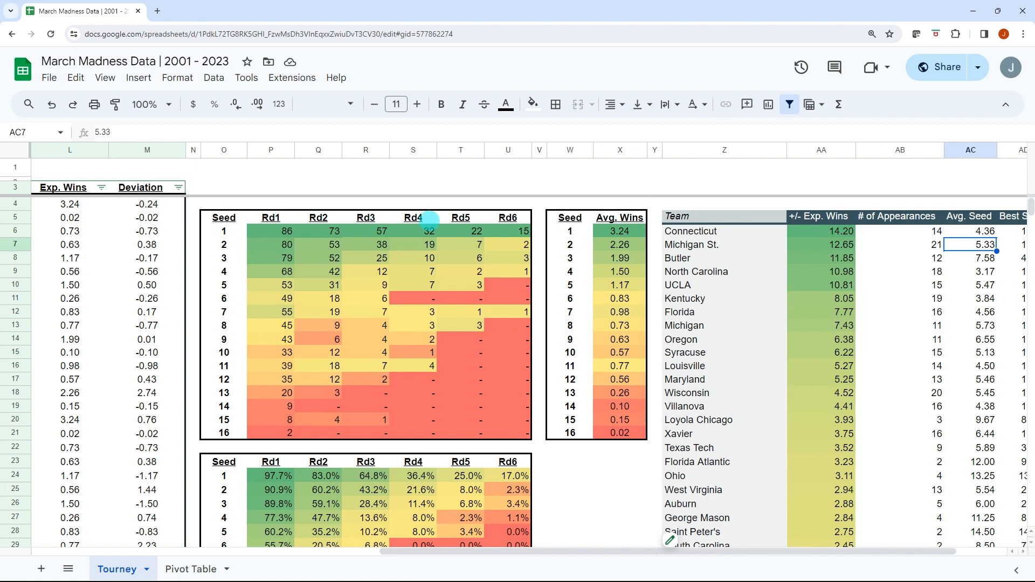
pyautogui.scroll(-3)
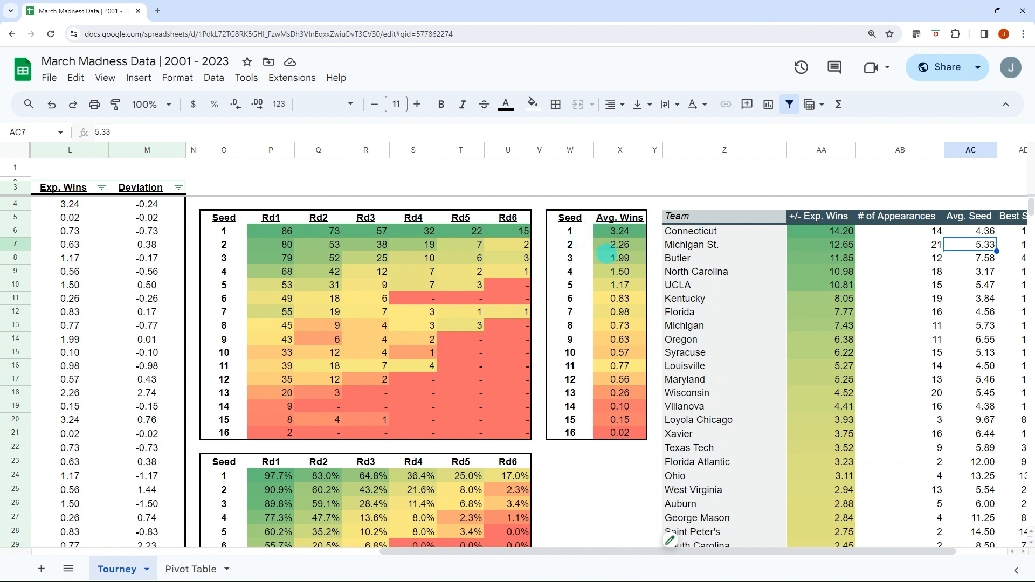
pyautogui.moveTo(619, 231)
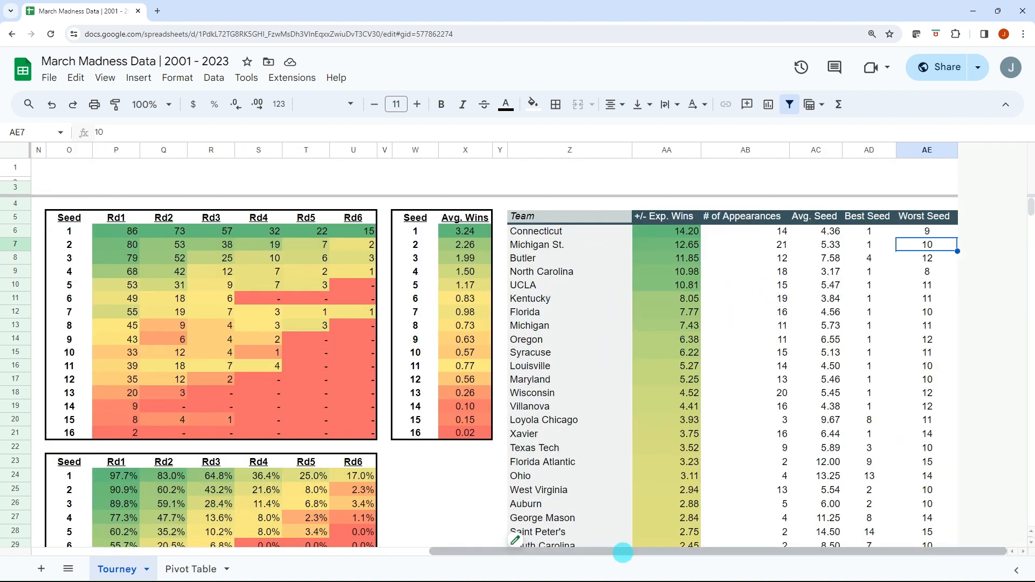
pyautogui.hscroll(-3)
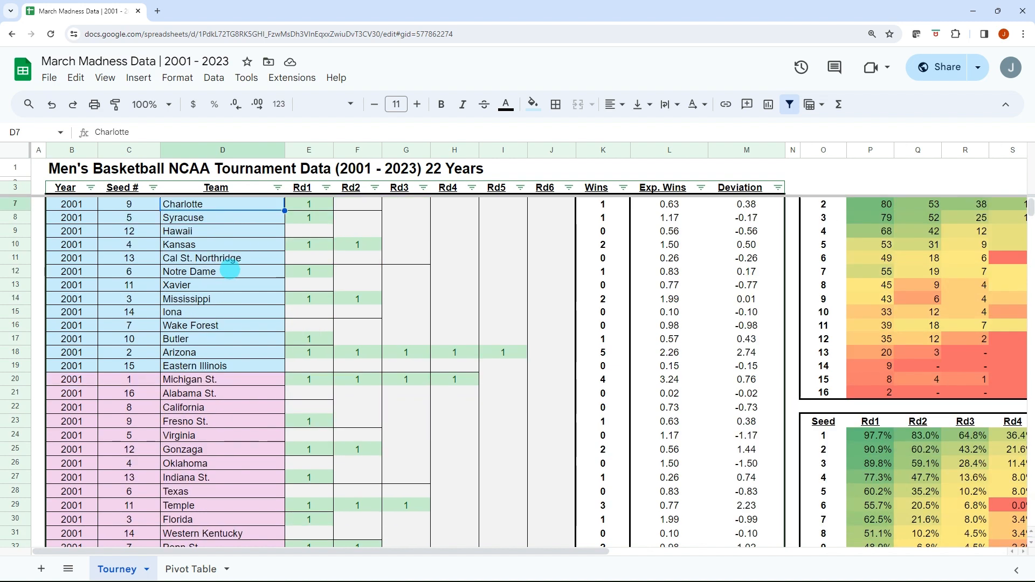
pyautogui.scroll(-3)
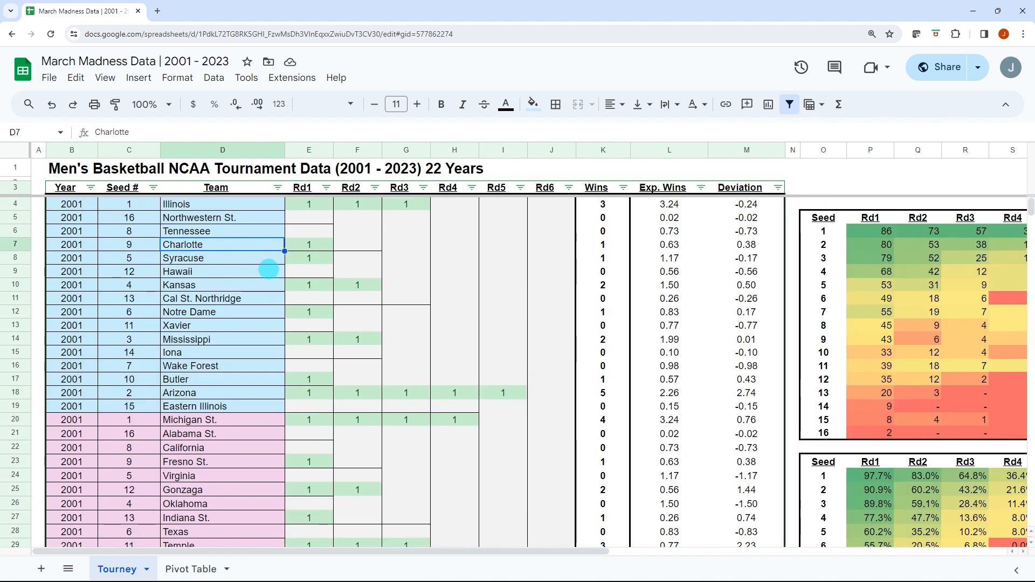
pyautogui.moveTo(228, 298)
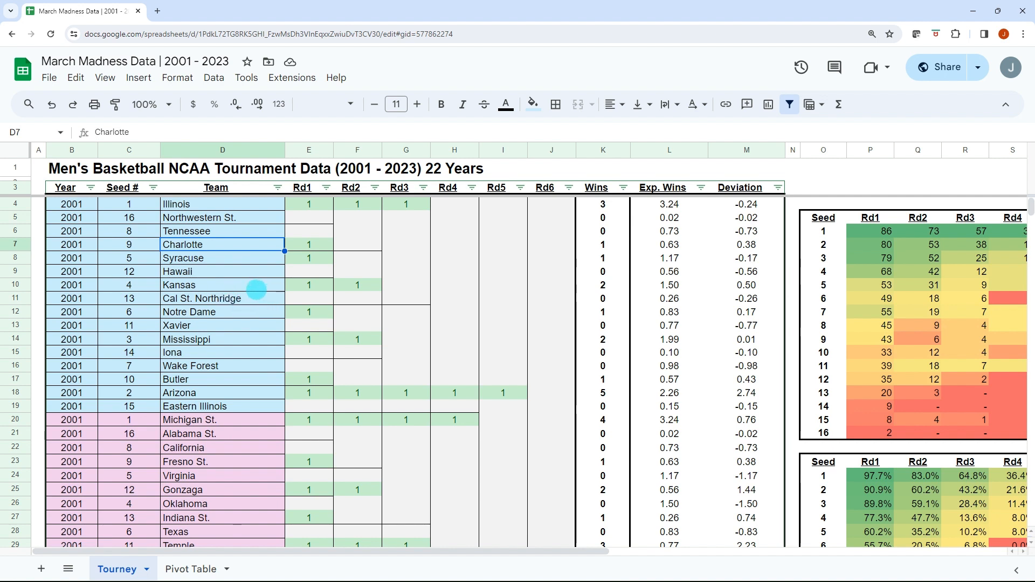
pyautogui.moveTo(248, 298)
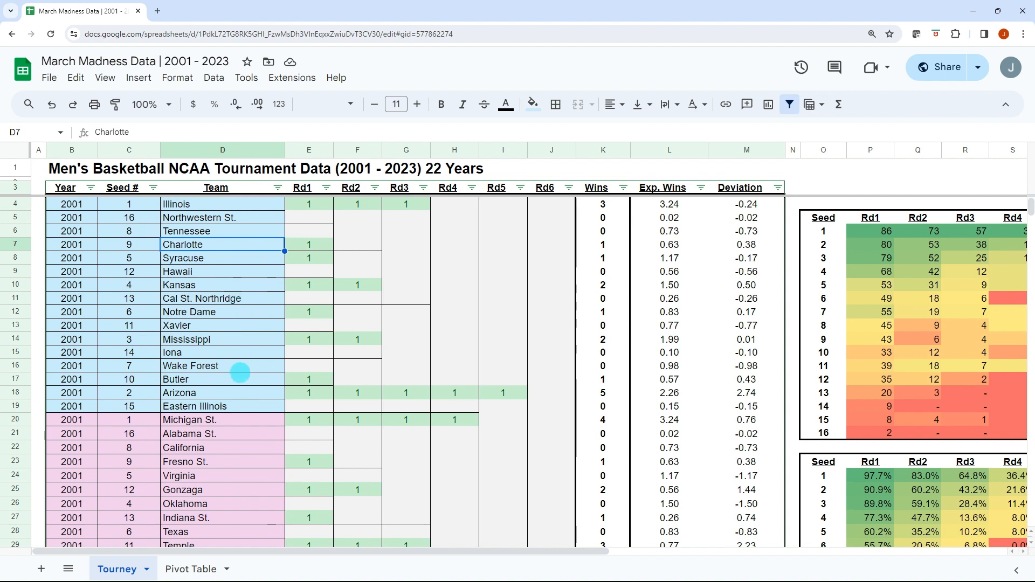
# Inspect Arizona's row 18 entry and the Wins formula totaling round results.
pyautogui.click(222, 392)
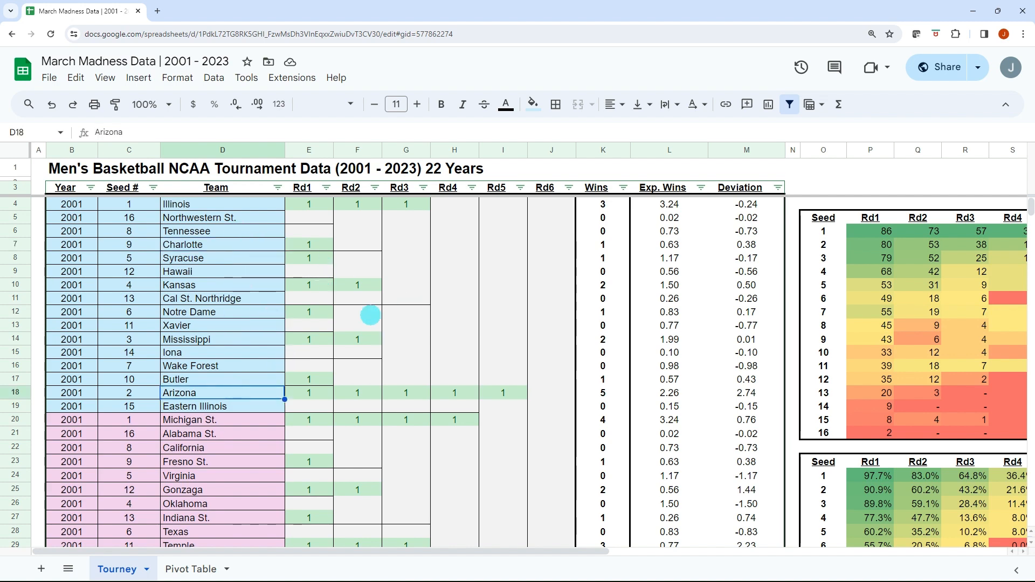
pyautogui.moveTo(391, 302)
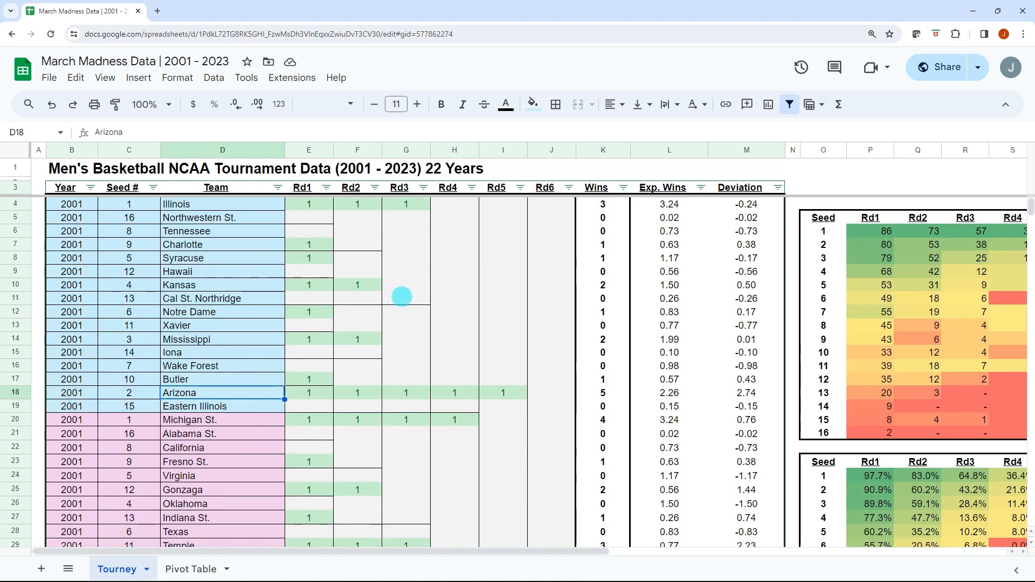
pyautogui.moveTo(302, 273)
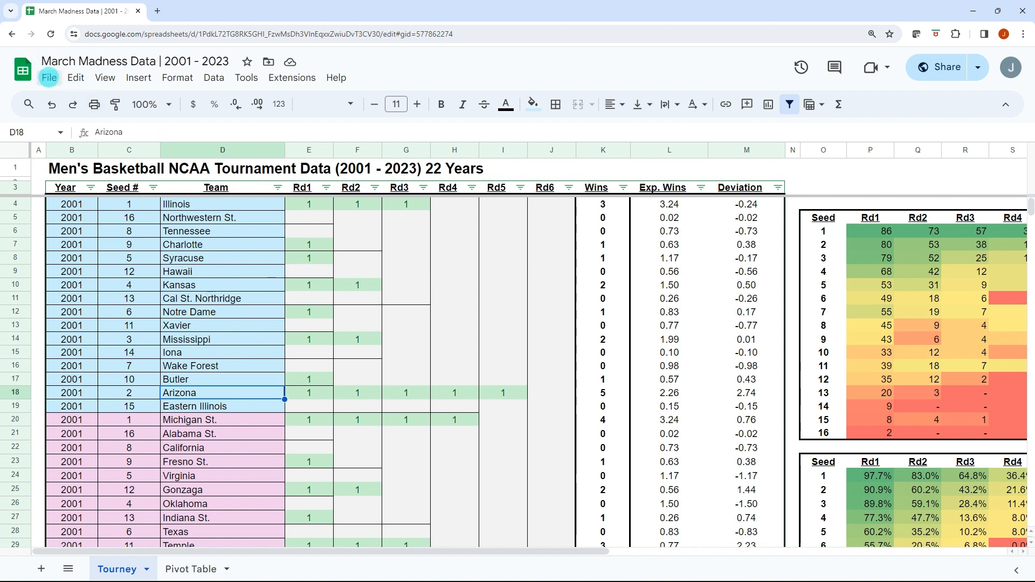
pyautogui.click(49, 78)
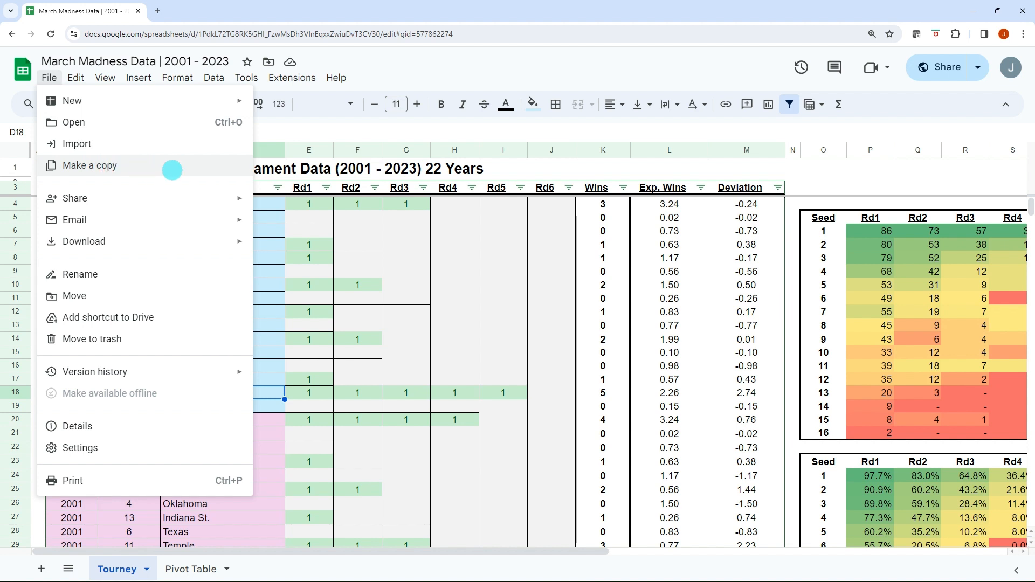
pyautogui.moveTo(159, 170)
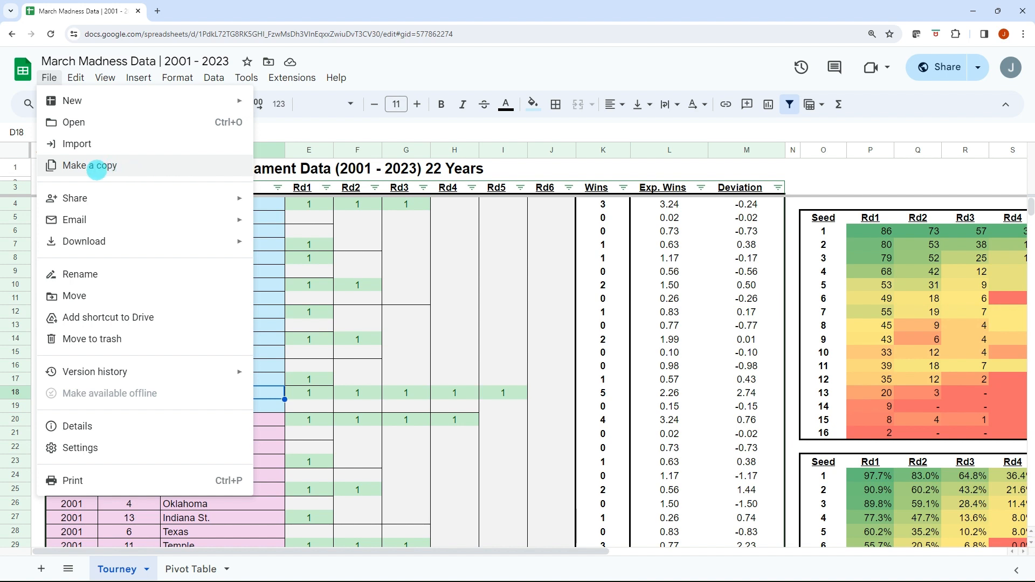
pyautogui.click(356, 271)
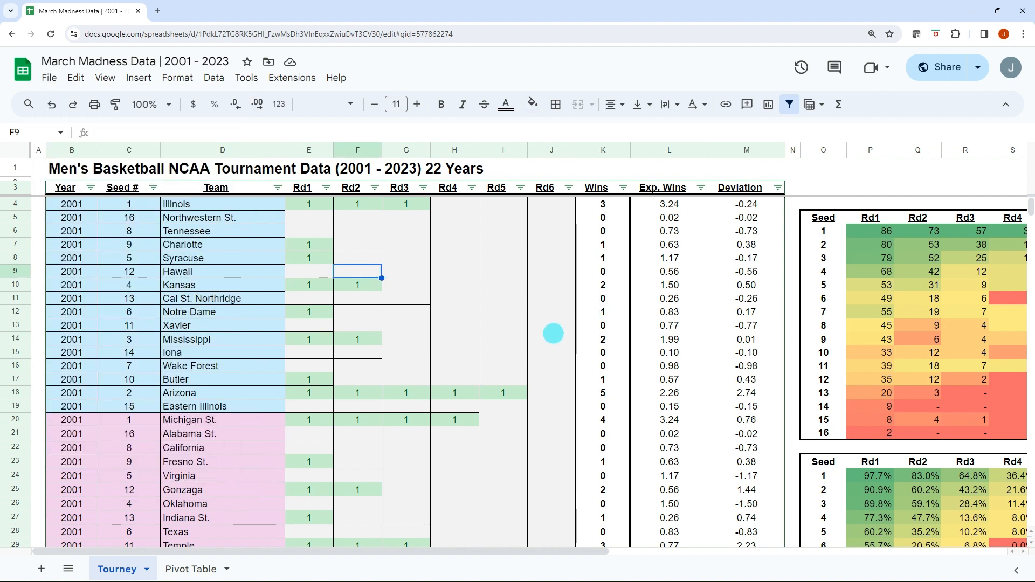
pyautogui.click(601, 272)
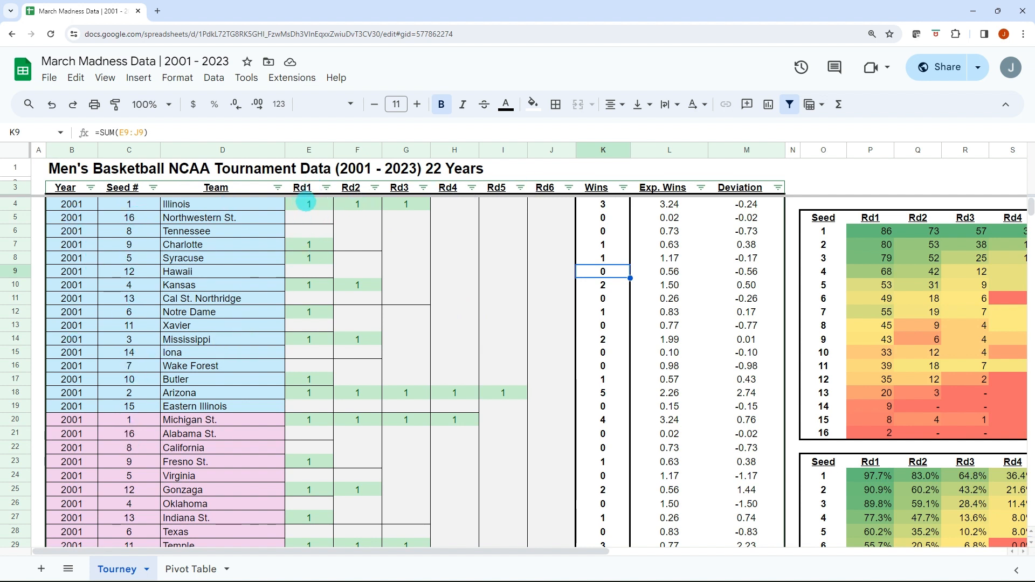
# Check Illinois's Rd1 result, Northwestern St.'s entry and Illinois's Exp. Wins lookup formula.
pyautogui.click(308, 204)
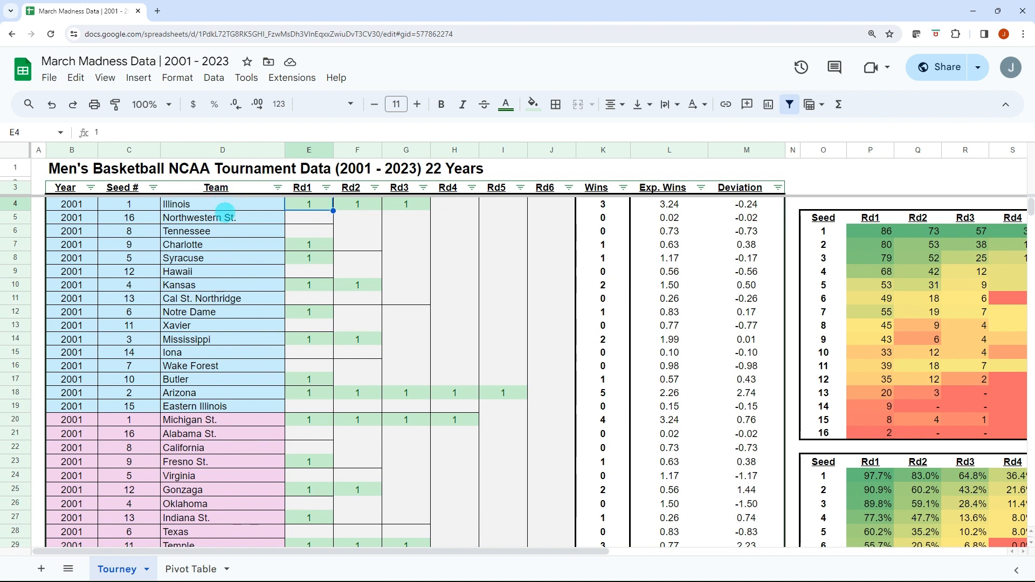
pyautogui.click(223, 216)
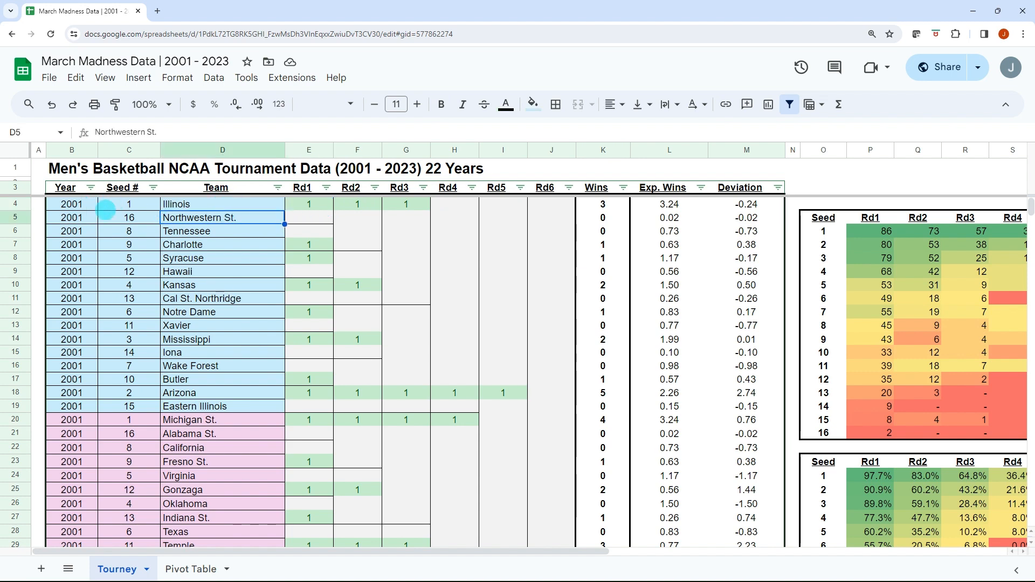
pyautogui.scroll(-3)
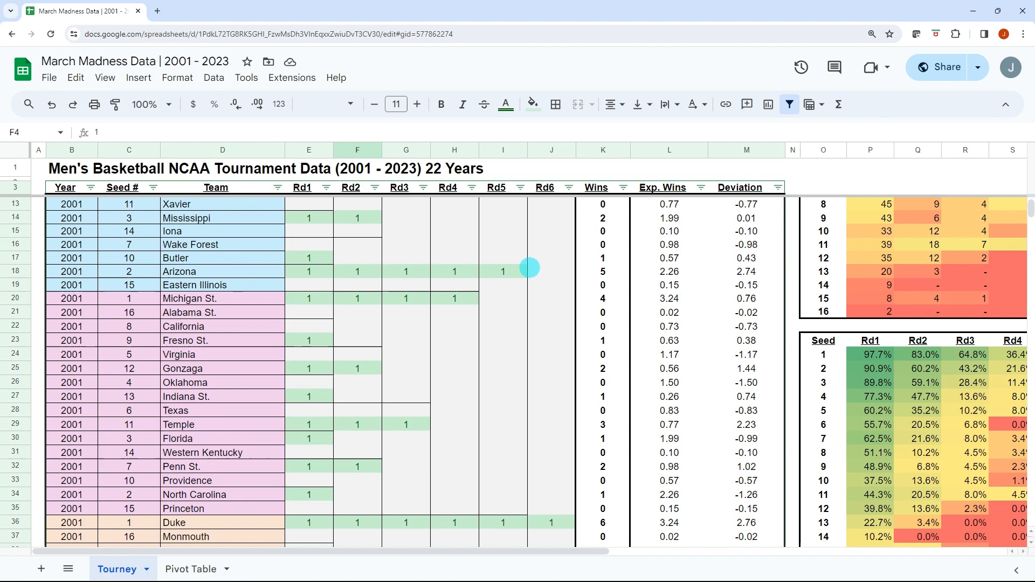
pyautogui.scroll(-3)
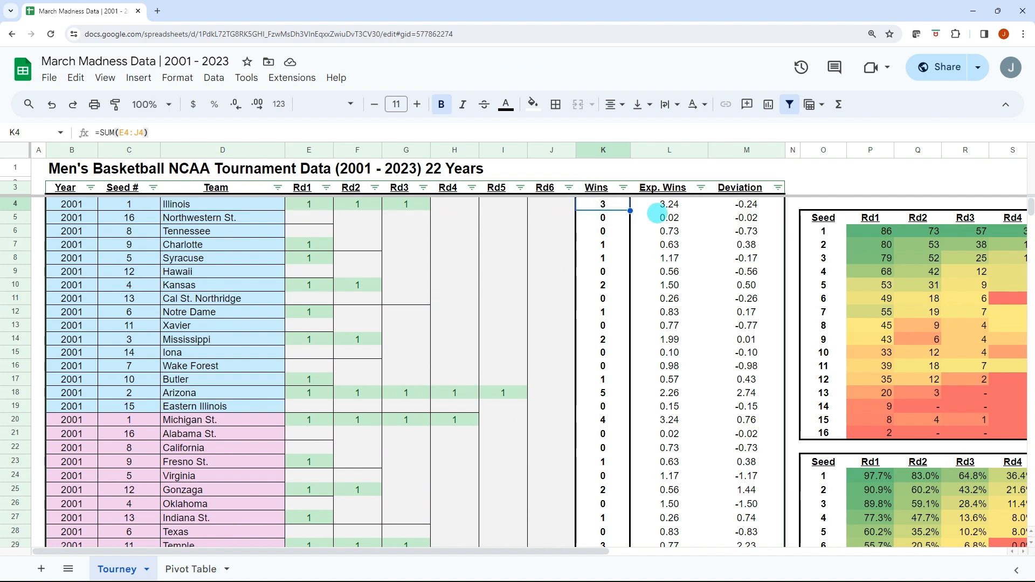
pyautogui.click(668, 203)
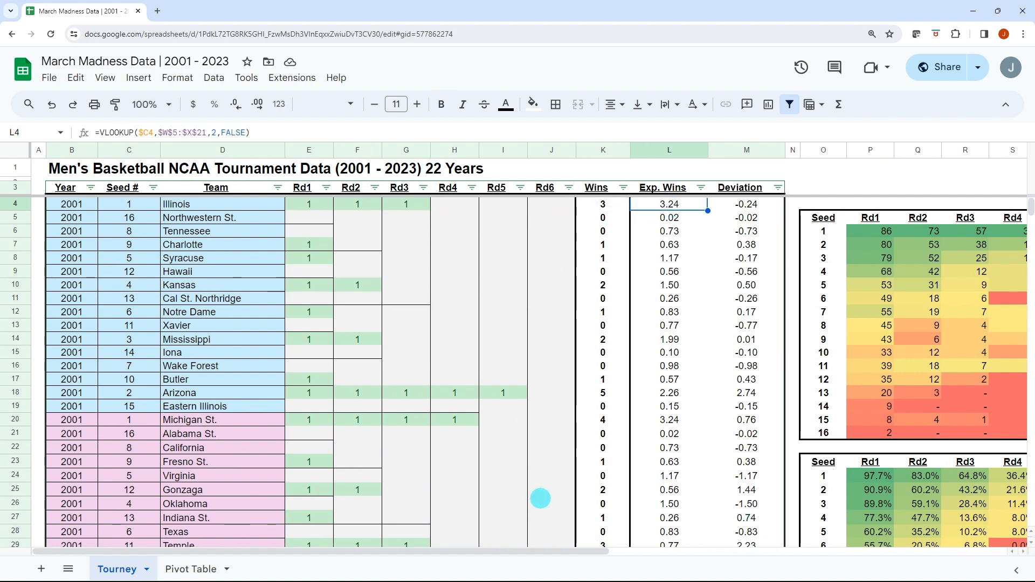
pyautogui.hscroll(3)
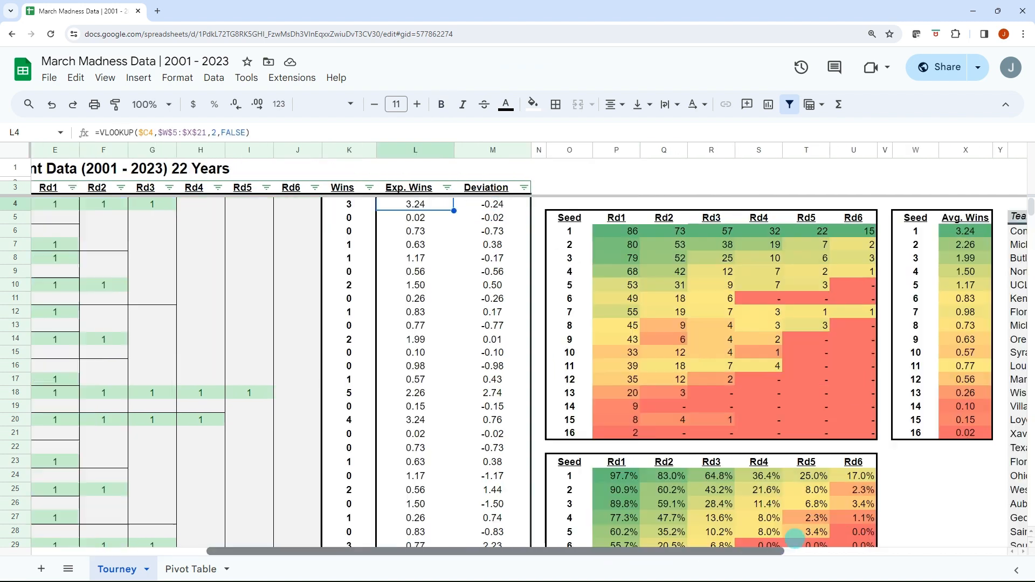
pyautogui.hscroll(3)
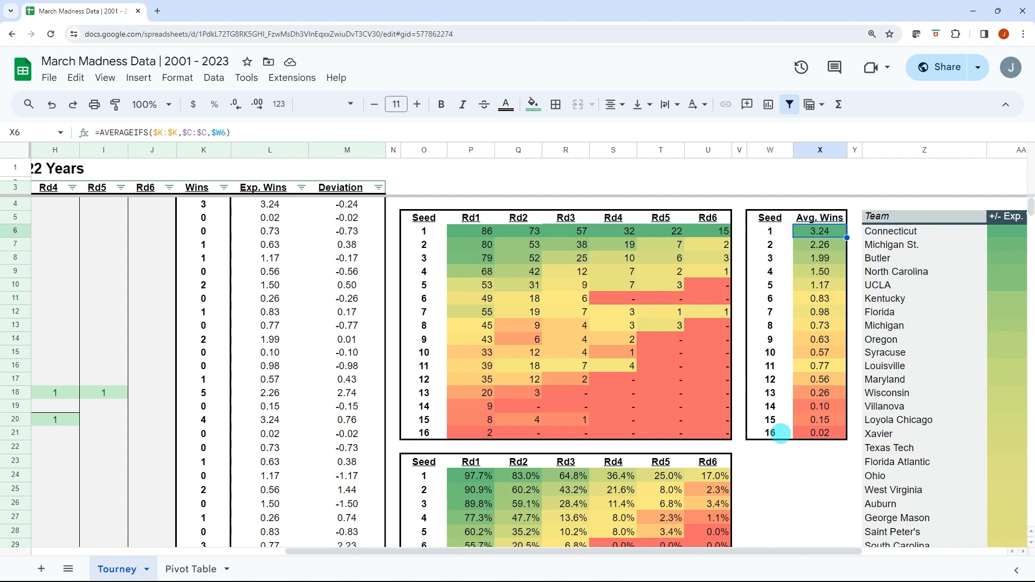
# Compare the Avg. Wins formulas for seed 16 and seed 1.
pyautogui.click(819, 434)
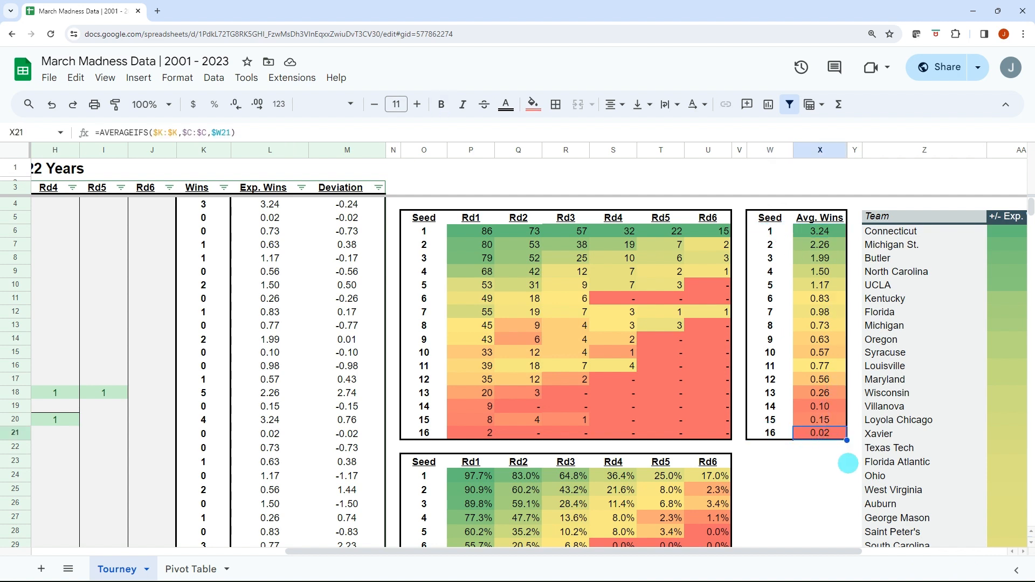
pyautogui.moveTo(836, 330)
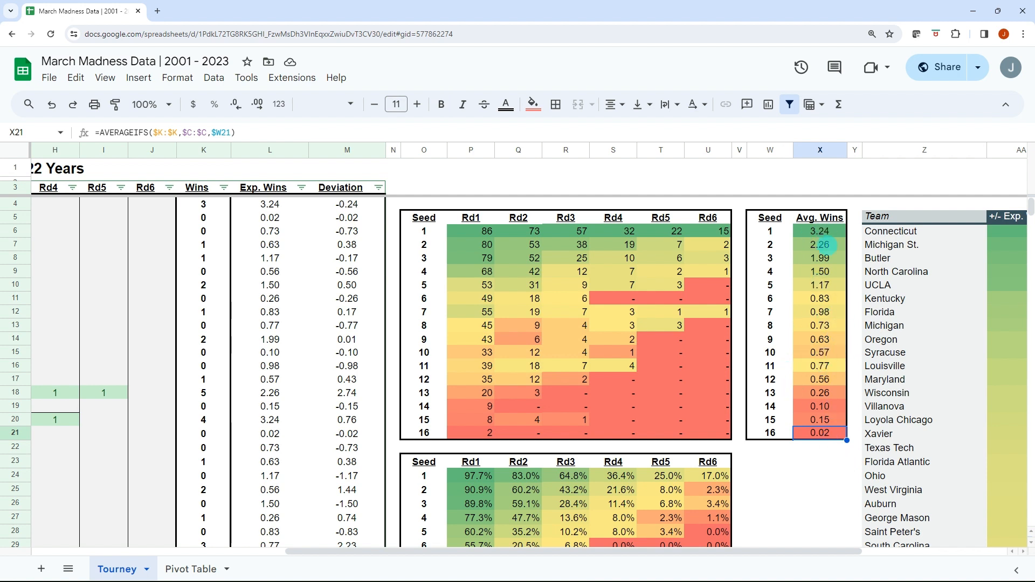
pyautogui.moveTo(784, 367)
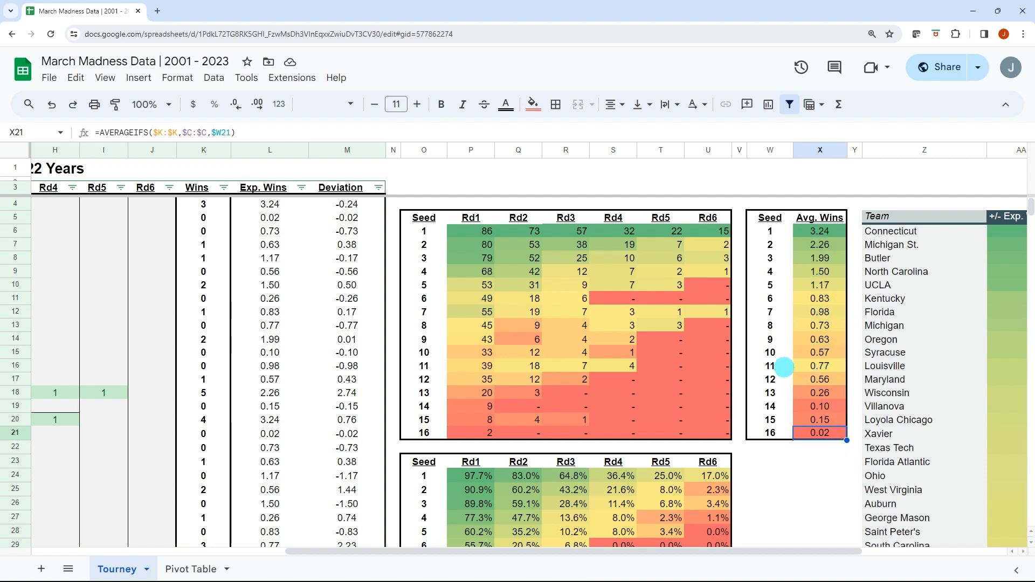
pyautogui.click(818, 366)
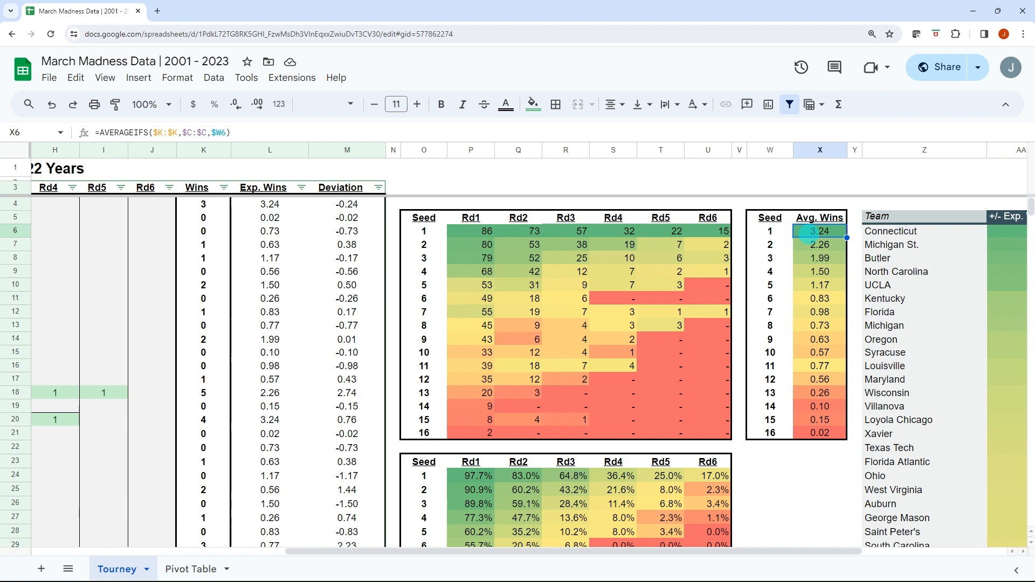
pyautogui.scroll(-3)
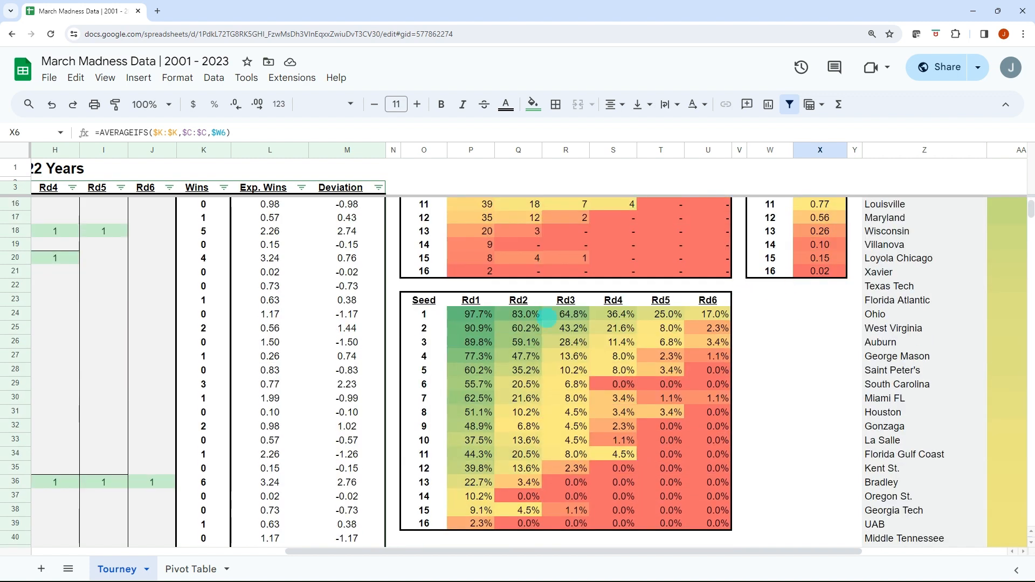
pyautogui.click(471, 313)
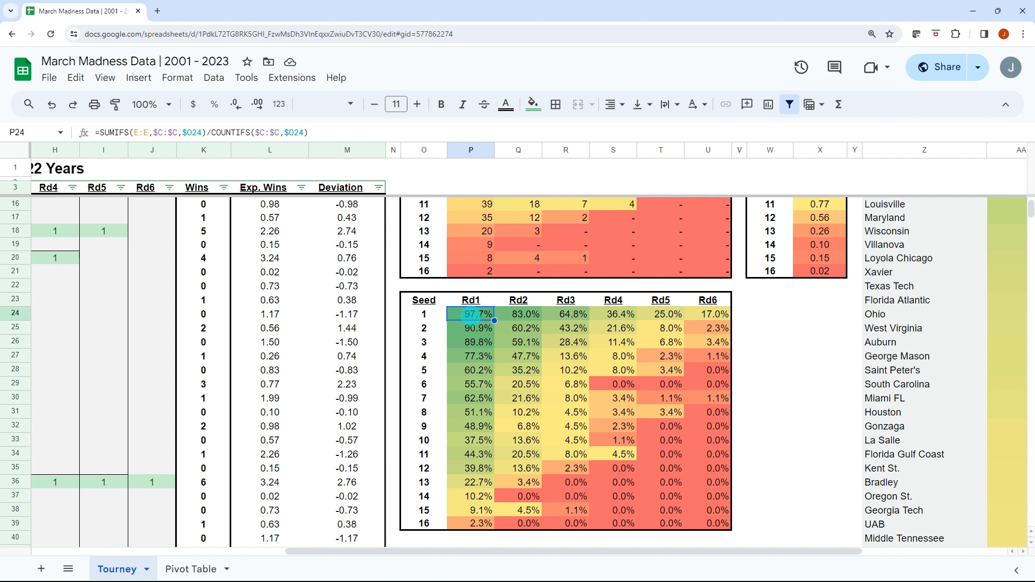
# Examine the round-percentage formulas for seeds 2, 7, 6 (Rd6) and seed 11 (Rd1, Rd4).
pyautogui.click(519, 314)
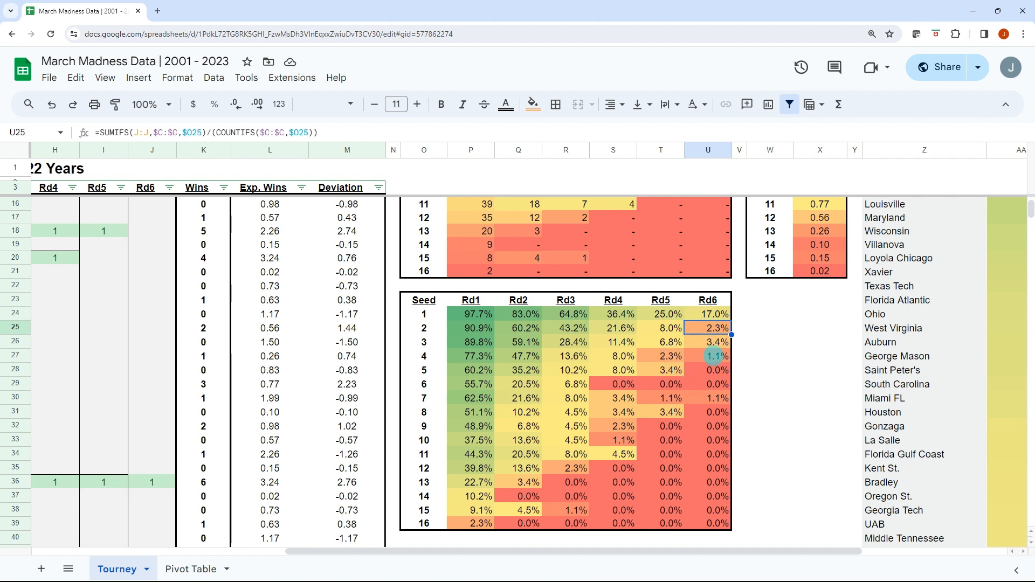
pyautogui.click(711, 356)
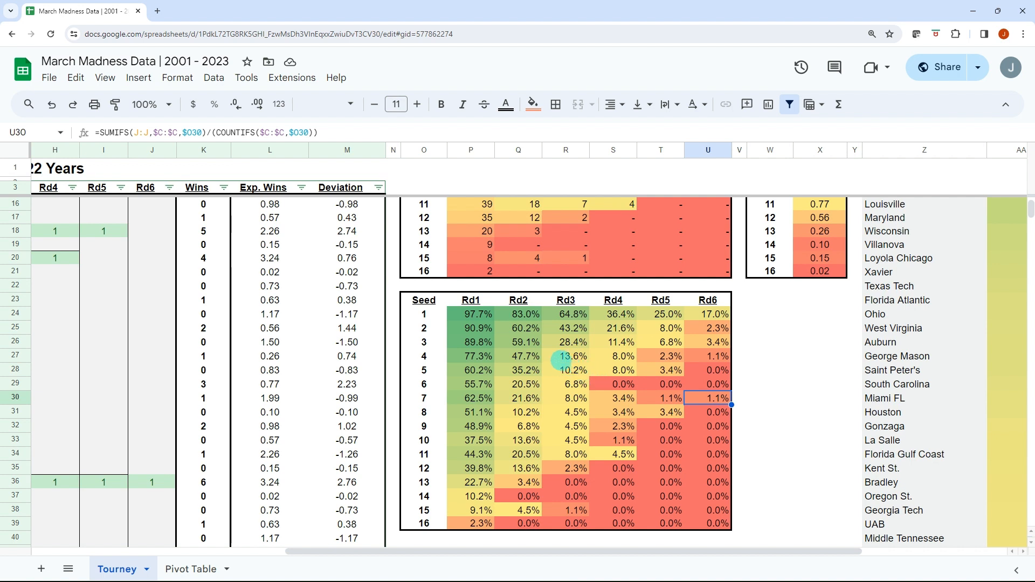
pyautogui.click(707, 384)
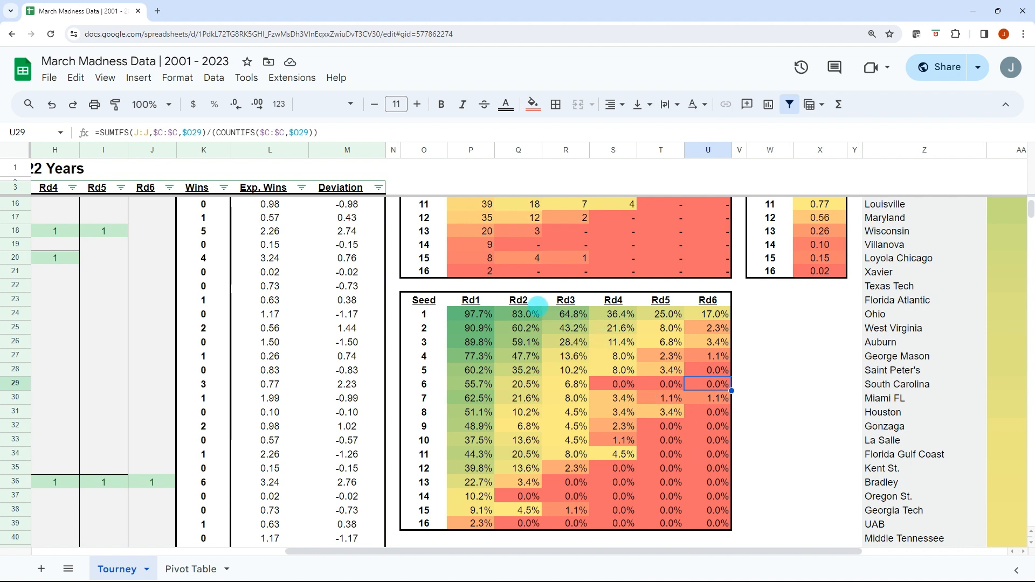
pyautogui.click(471, 454)
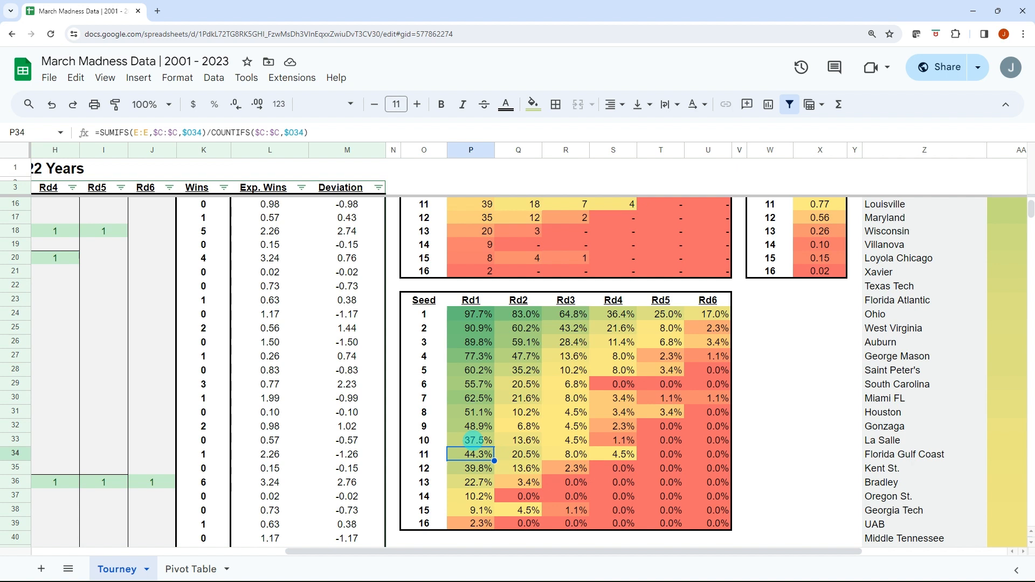
pyautogui.click(519, 454)
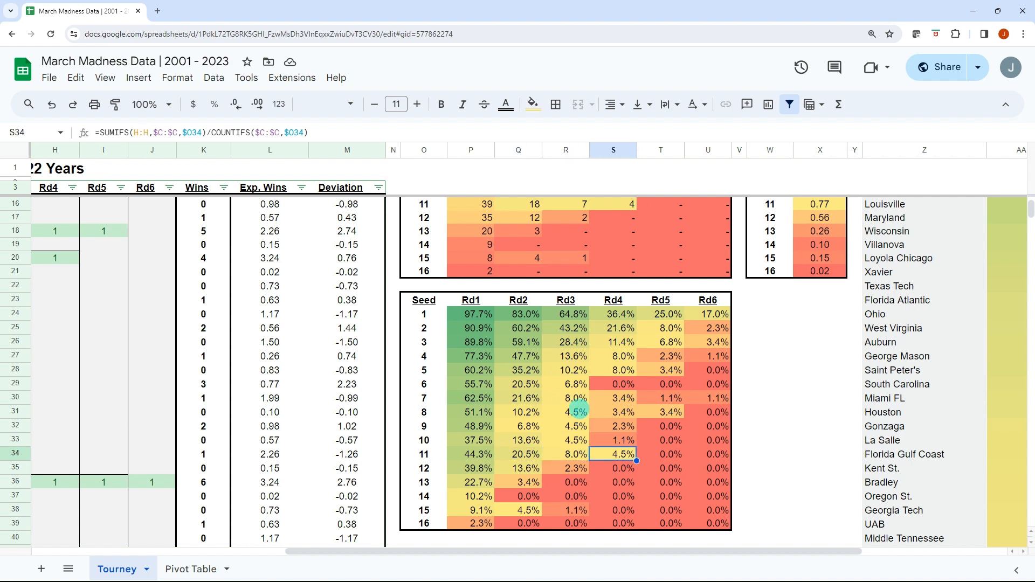
pyautogui.click(769, 454)
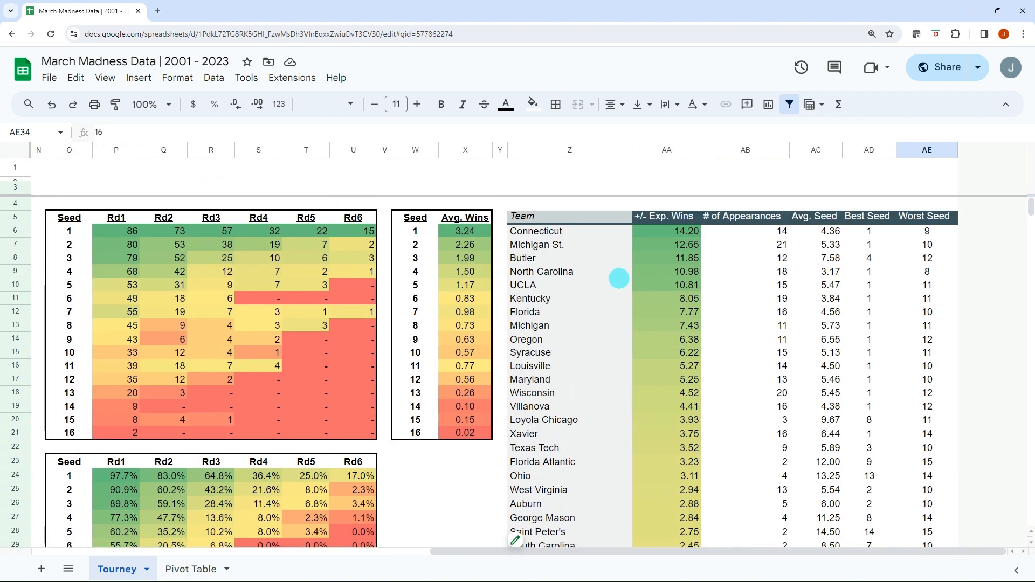
# Review rankings for Connecticut, Kentucky, Florida (appearances, average seed) and Maryland.
pyautogui.click(537, 231)
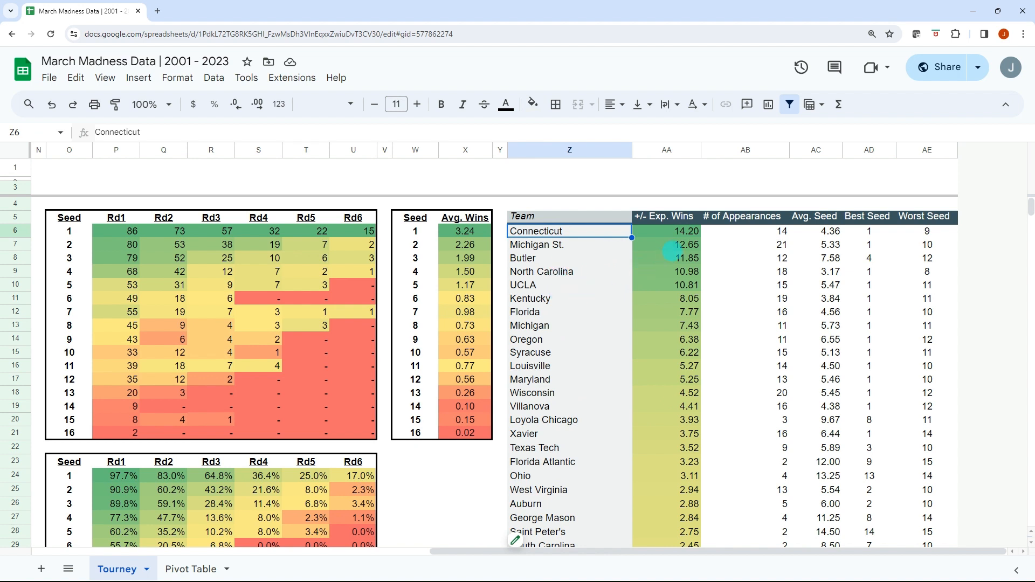
pyautogui.moveTo(569, 240)
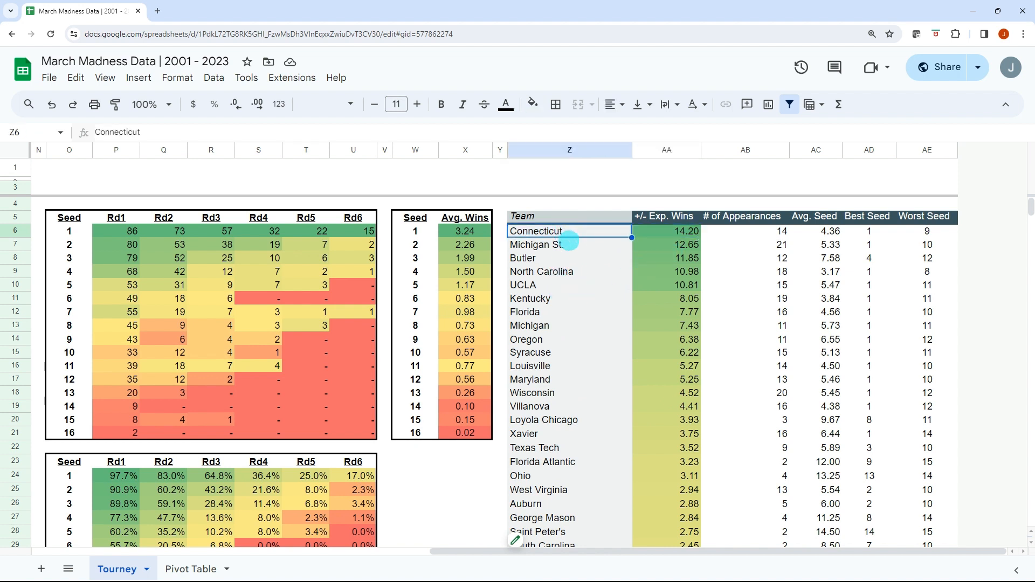
pyautogui.click(666, 231)
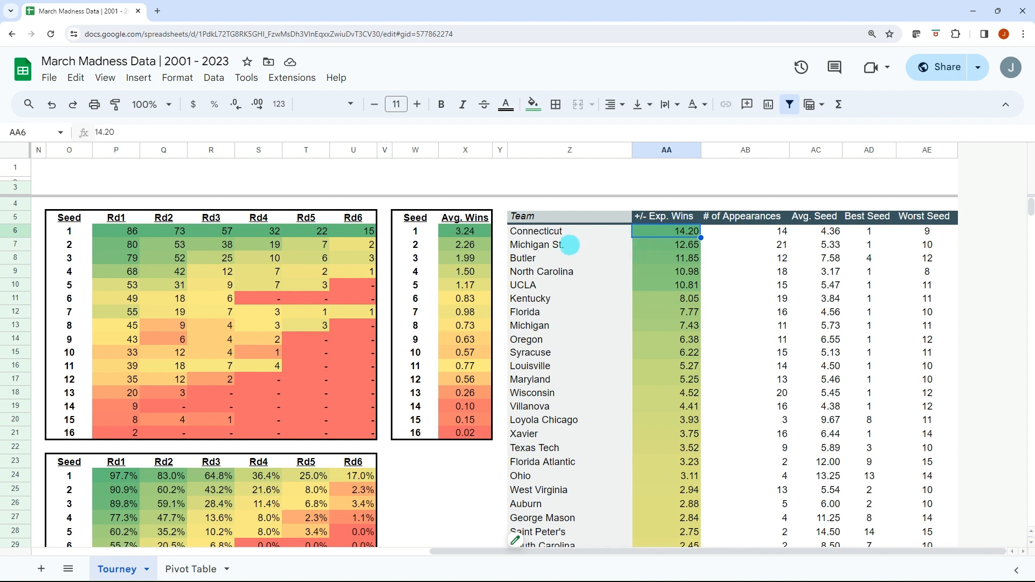
pyautogui.click(540, 272)
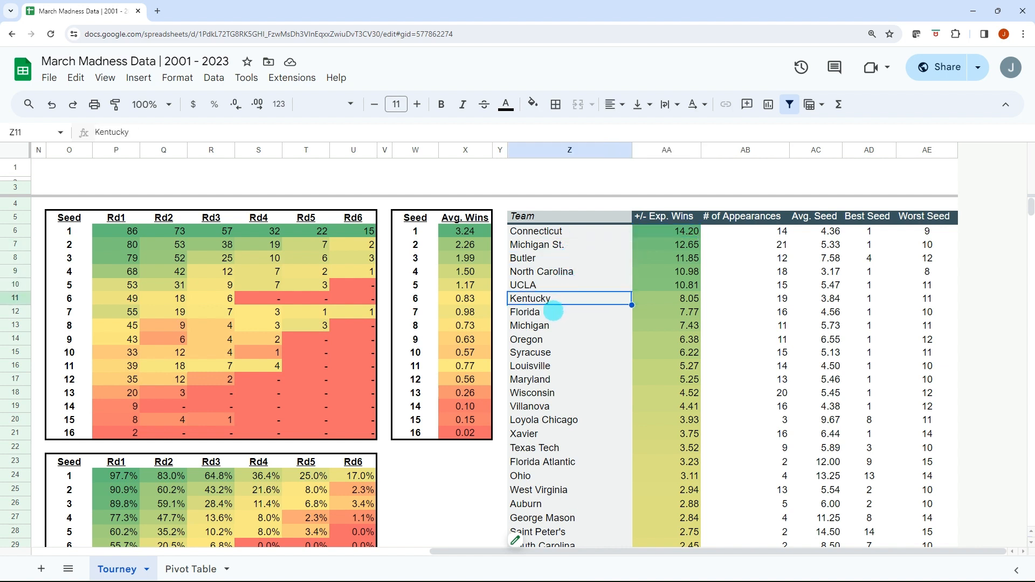
pyautogui.click(569, 312)
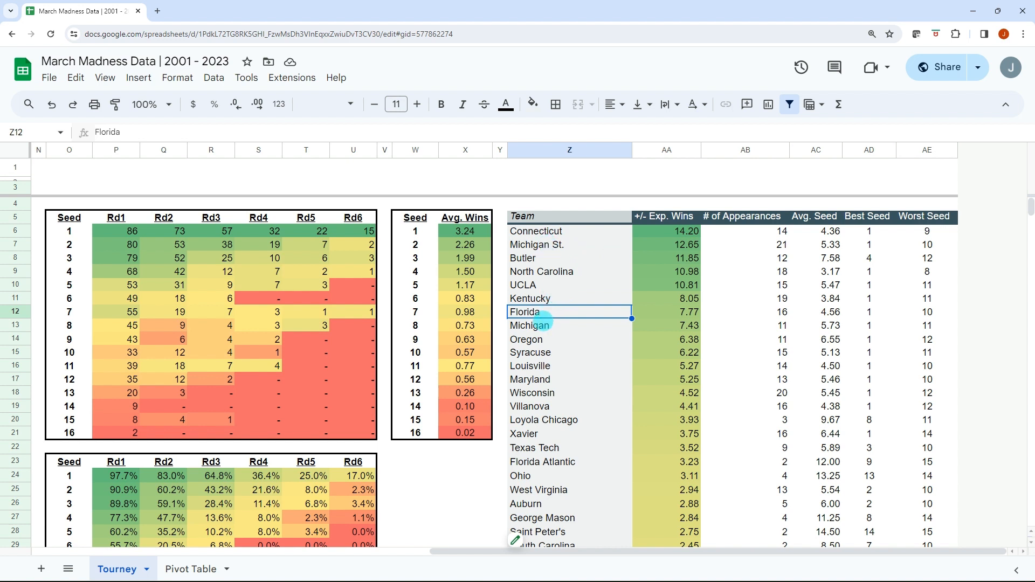
pyautogui.click(665, 311)
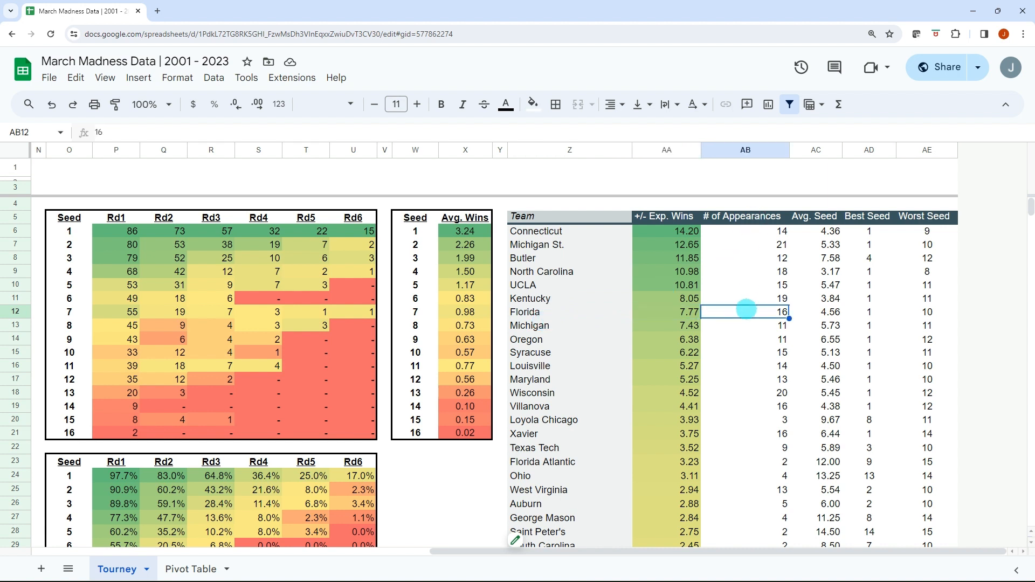
pyautogui.click(815, 311)
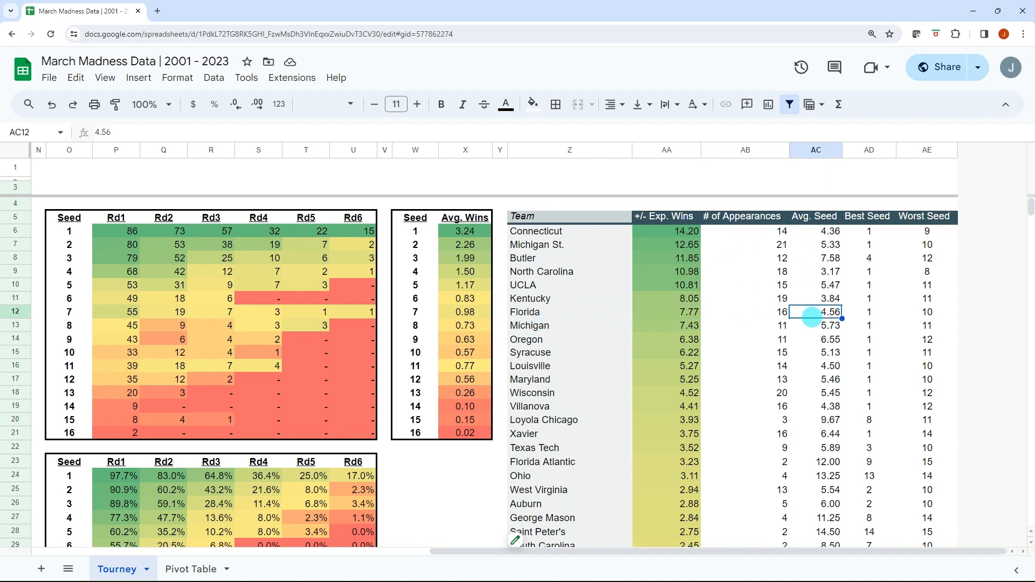
pyautogui.click(870, 312)
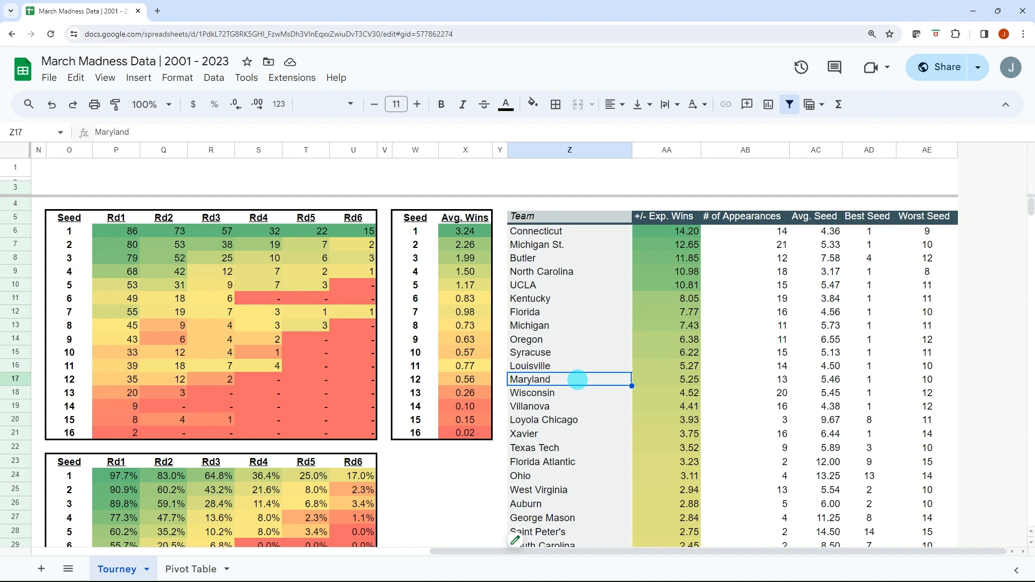
# Check Virginia's and Iowa's +/- expected wins, then view the Pivot Table sheet and editor.
pyautogui.scroll(-3)
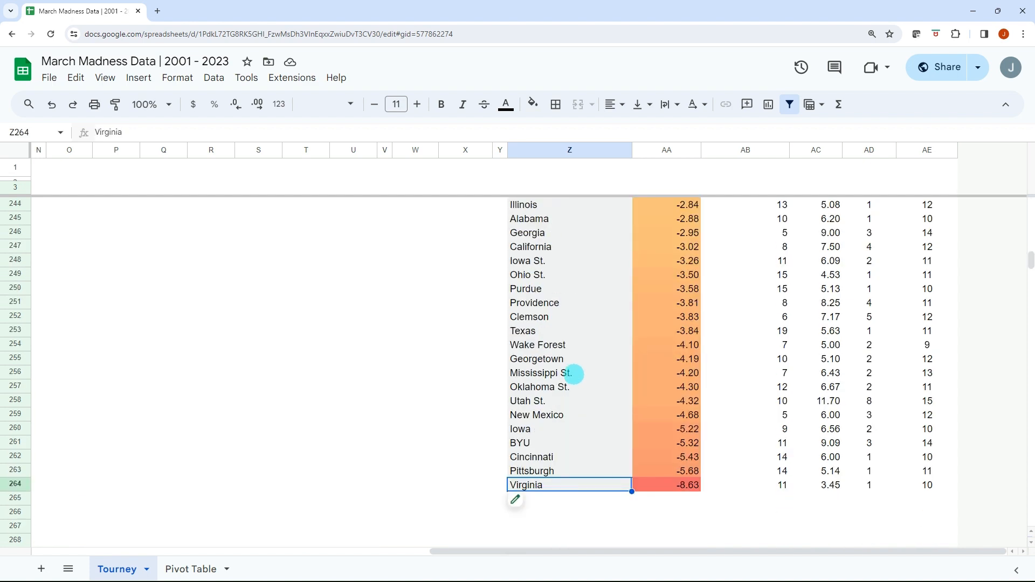
pyautogui.moveTo(566, 399)
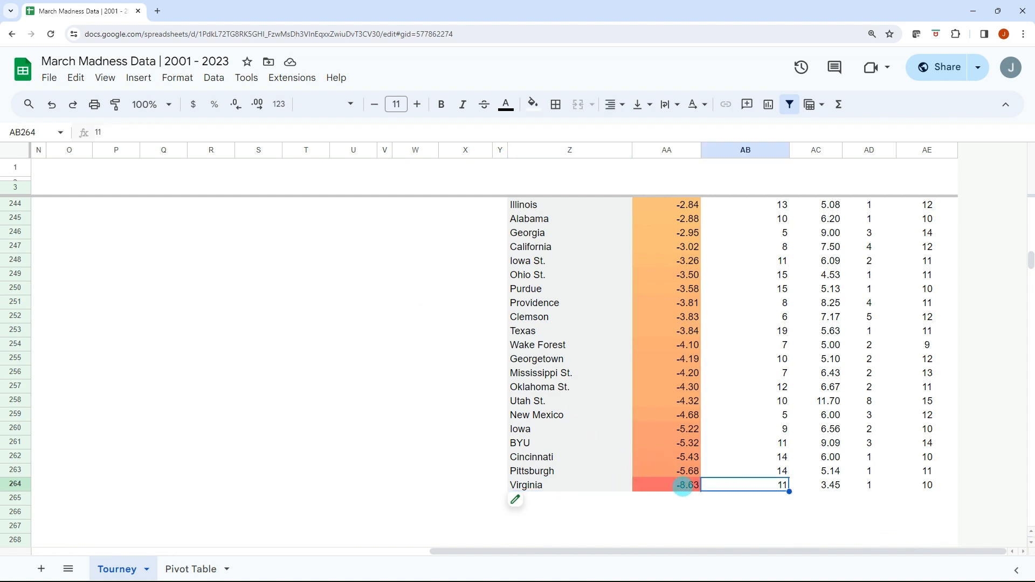
pyautogui.click(684, 484)
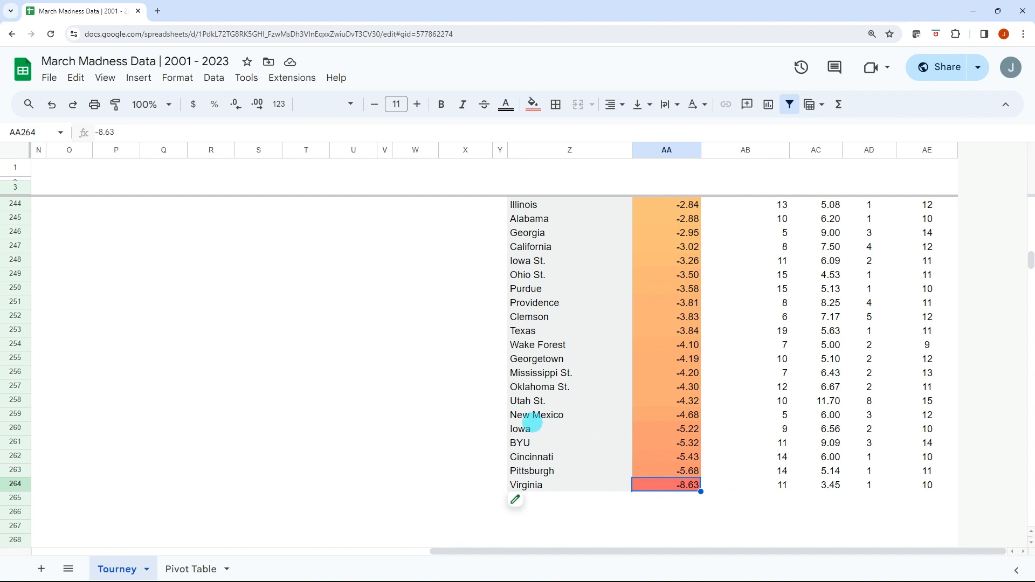
pyautogui.click(569, 428)
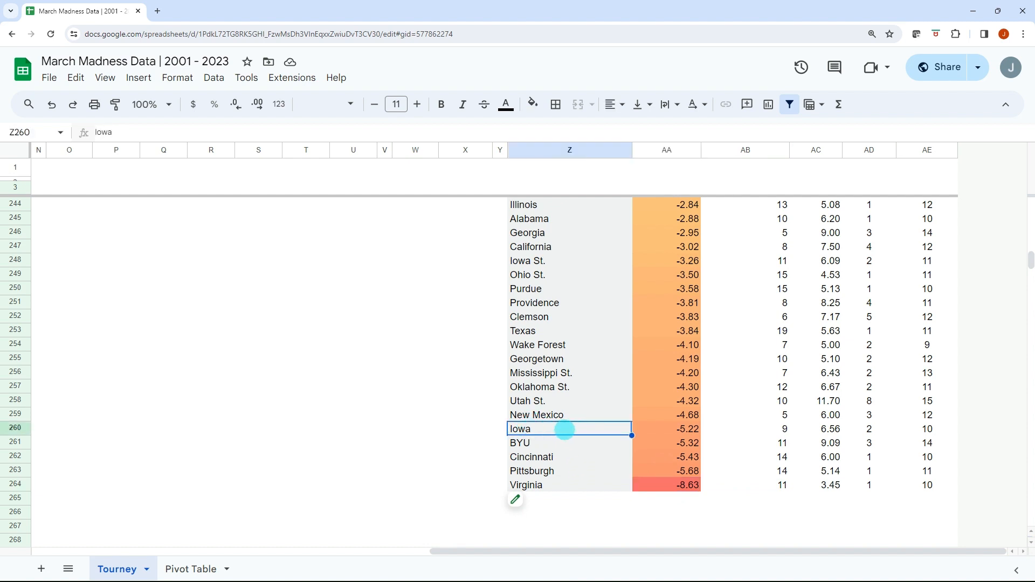
pyautogui.moveTo(593, 435)
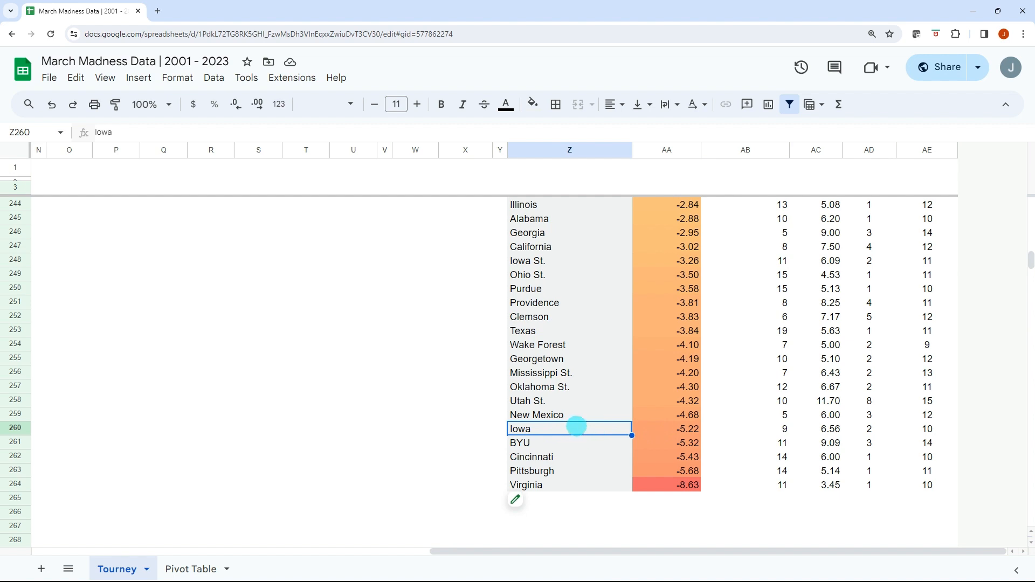
pyautogui.click(666, 428)
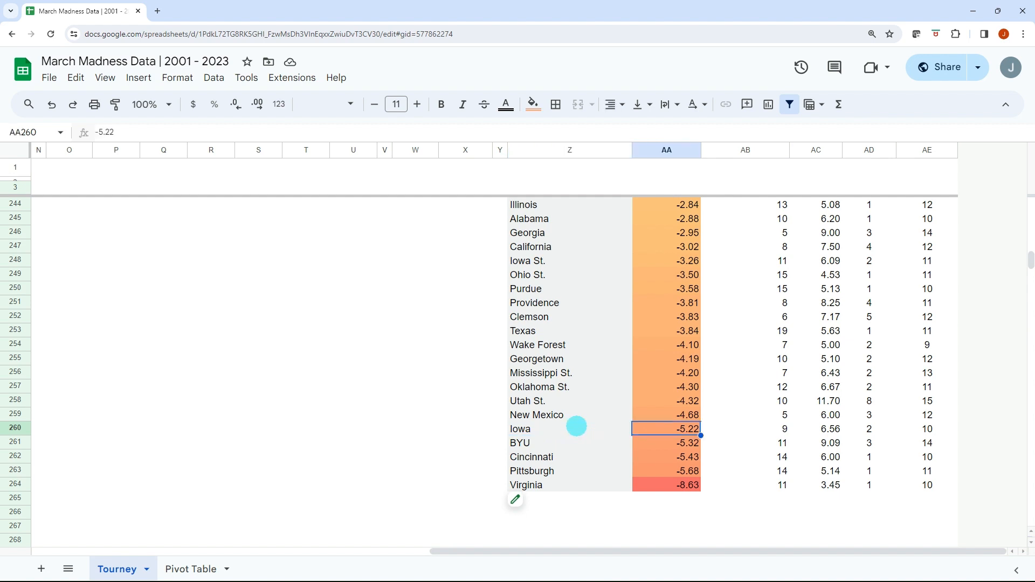
pyautogui.moveTo(559, 373)
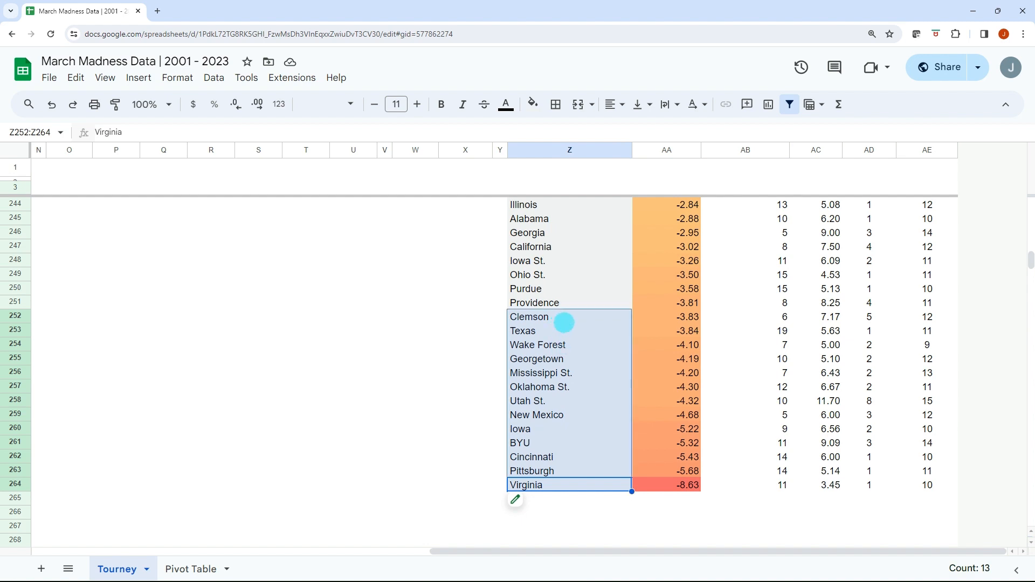
pyautogui.click(569, 331)
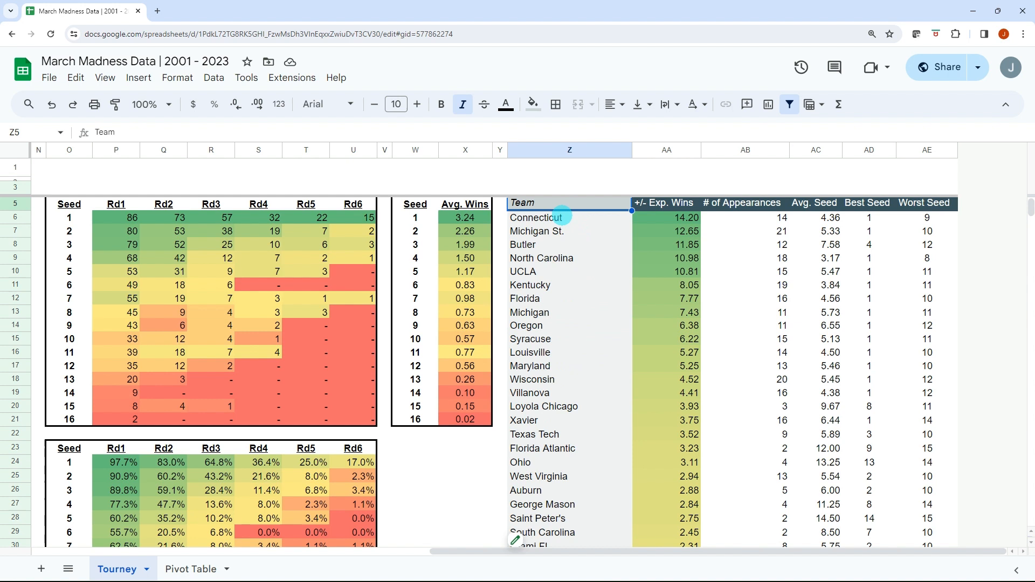
pyautogui.moveTo(555, 269)
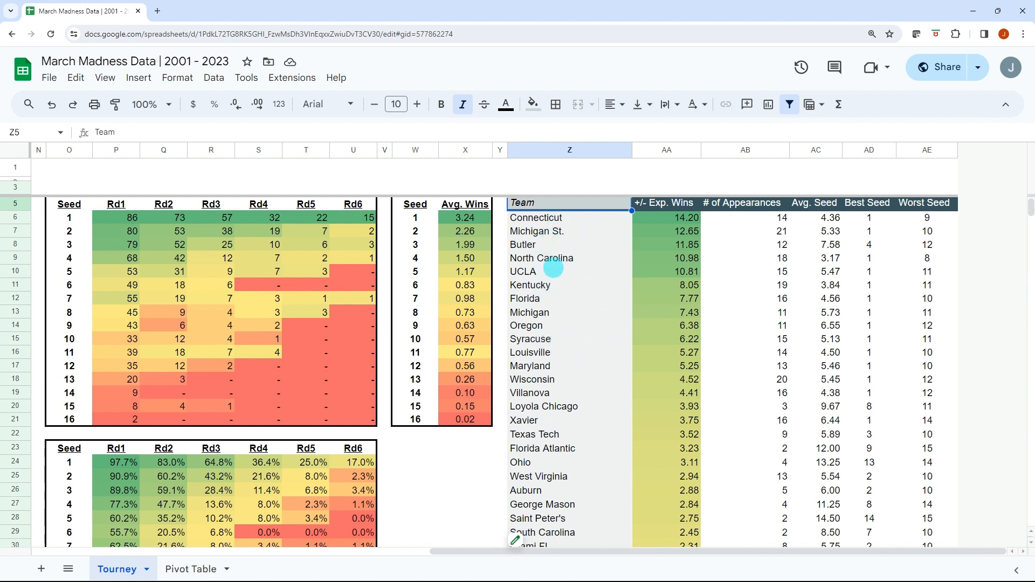
pyautogui.moveTo(594, 433)
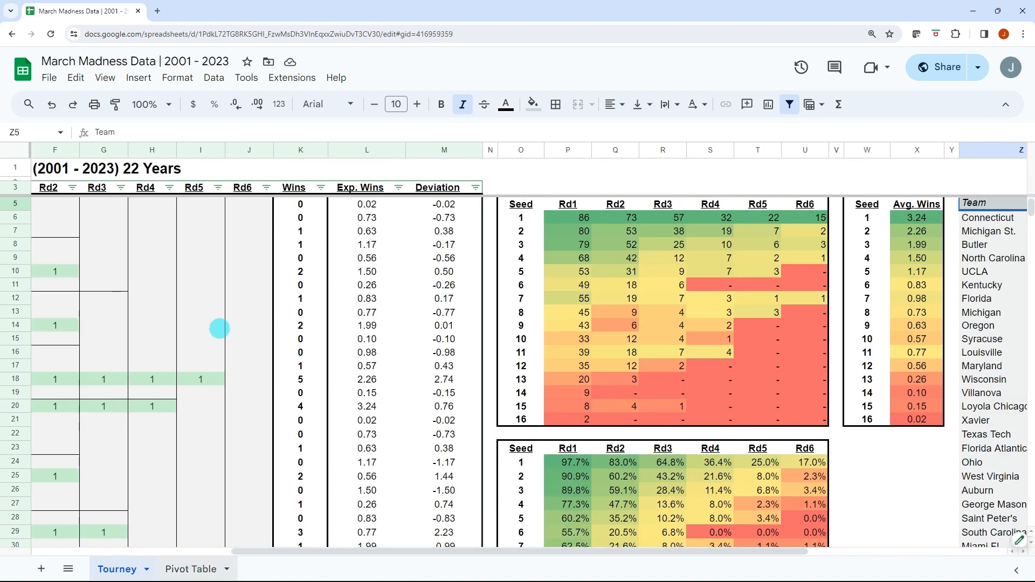
pyautogui.click(190, 569)
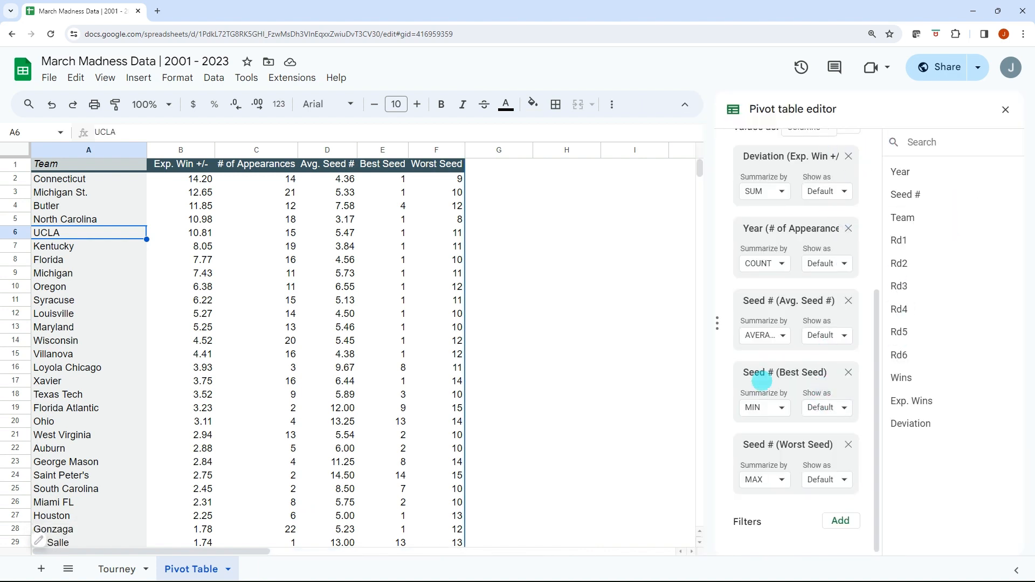
pyautogui.moveTo(1005, 109)
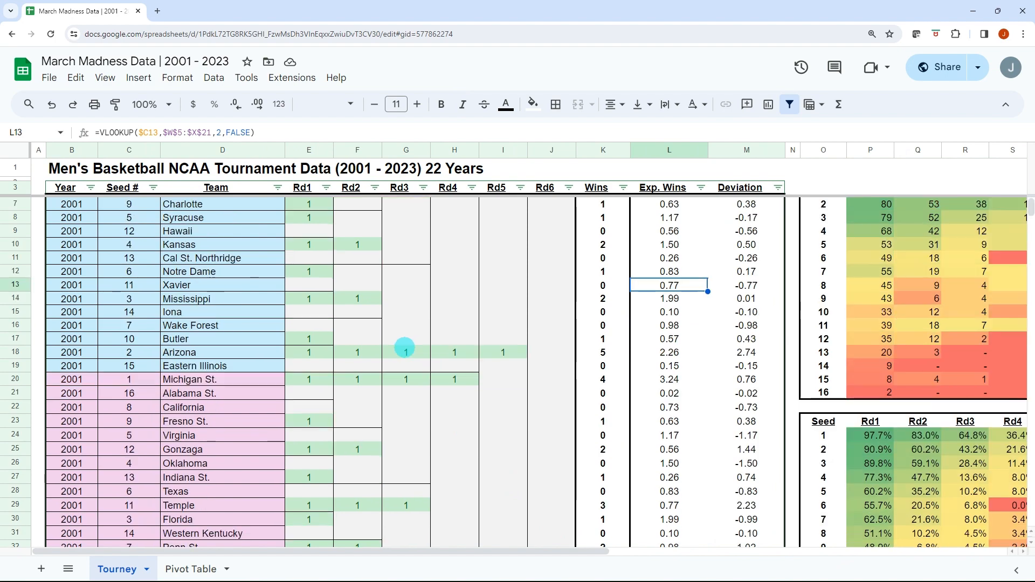
pyautogui.scroll(-3)
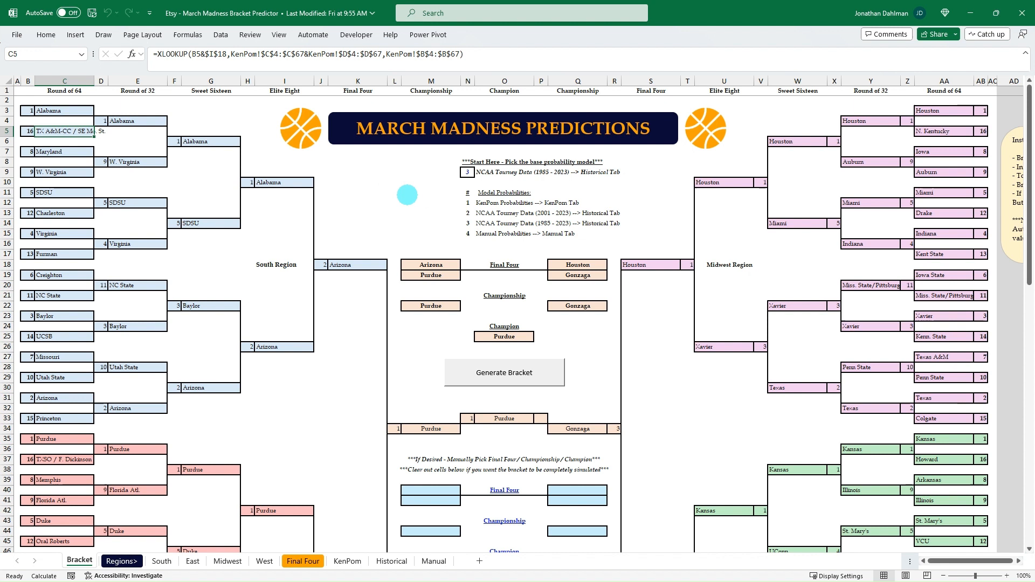
# Generate several simulated brackets until Houston wins, then select manual Champion cell O47.
pyautogui.click(504, 372)
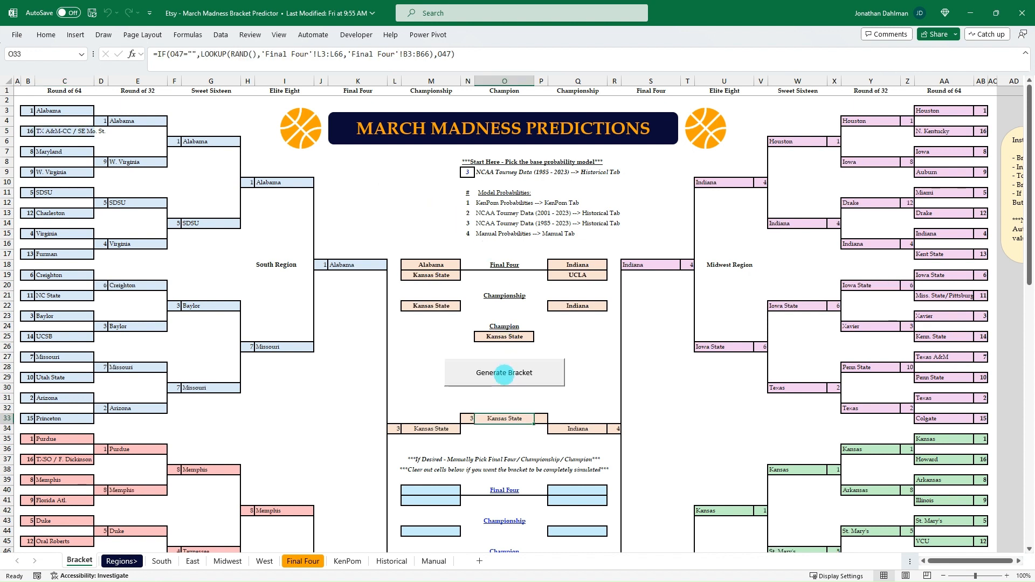
pyautogui.click(503, 372)
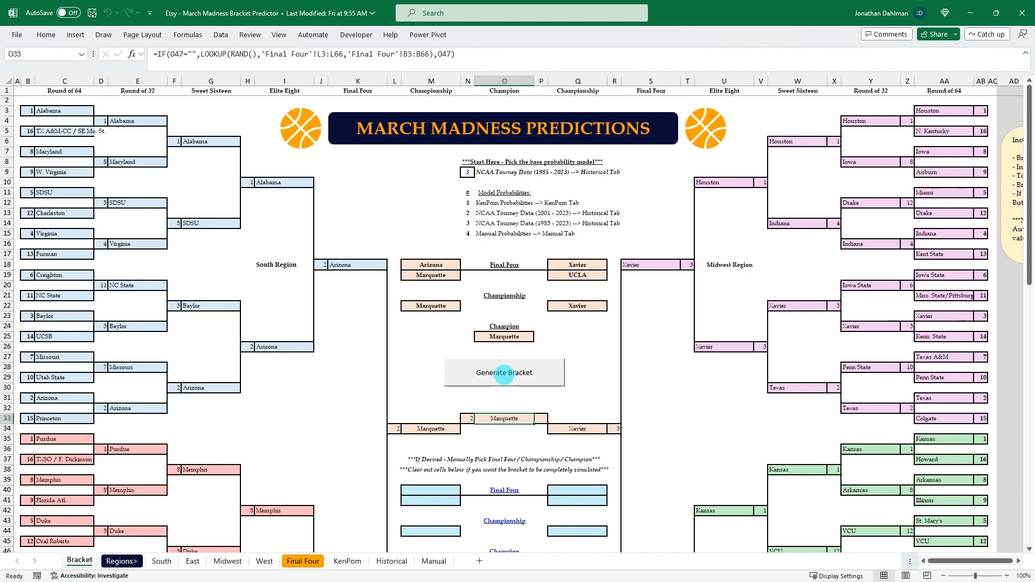
pyautogui.scroll(-3)
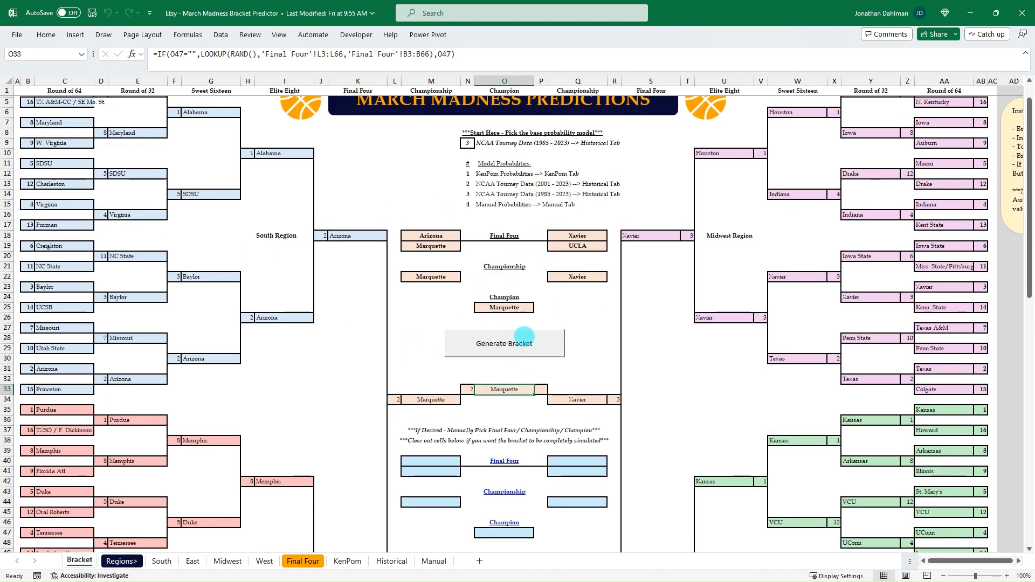
pyautogui.click(503, 343)
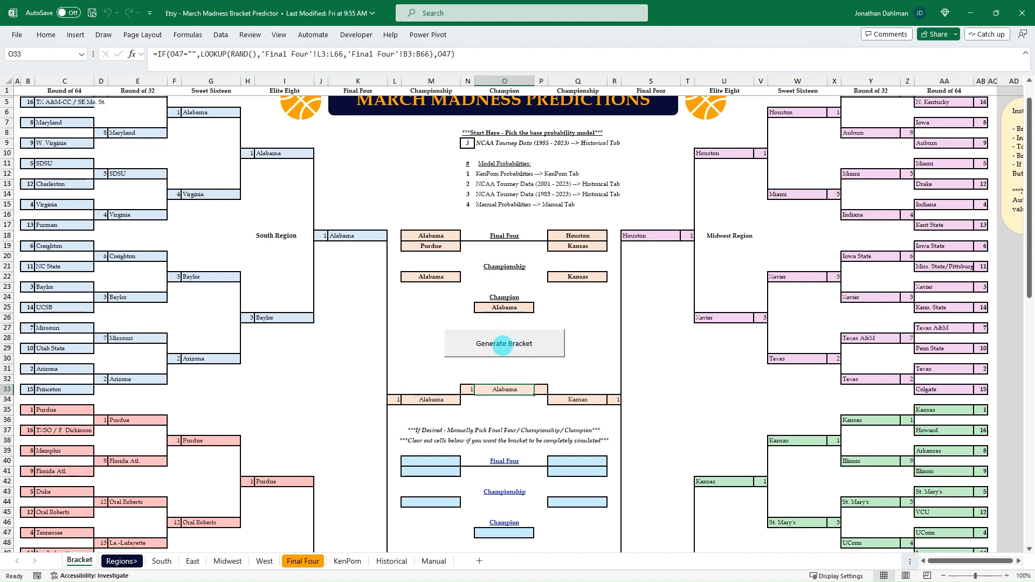
pyautogui.click(504, 343)
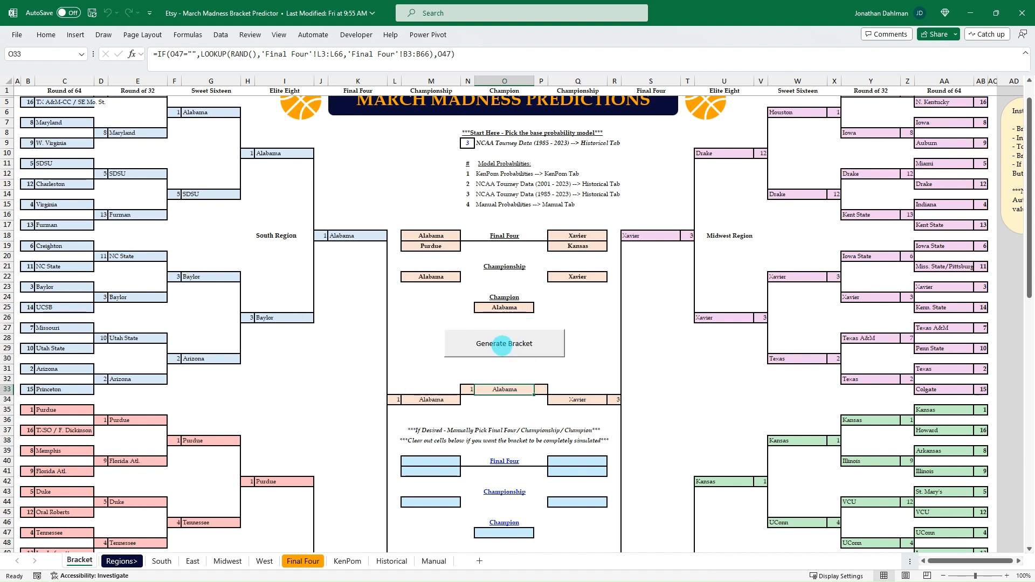
pyautogui.click(503, 343)
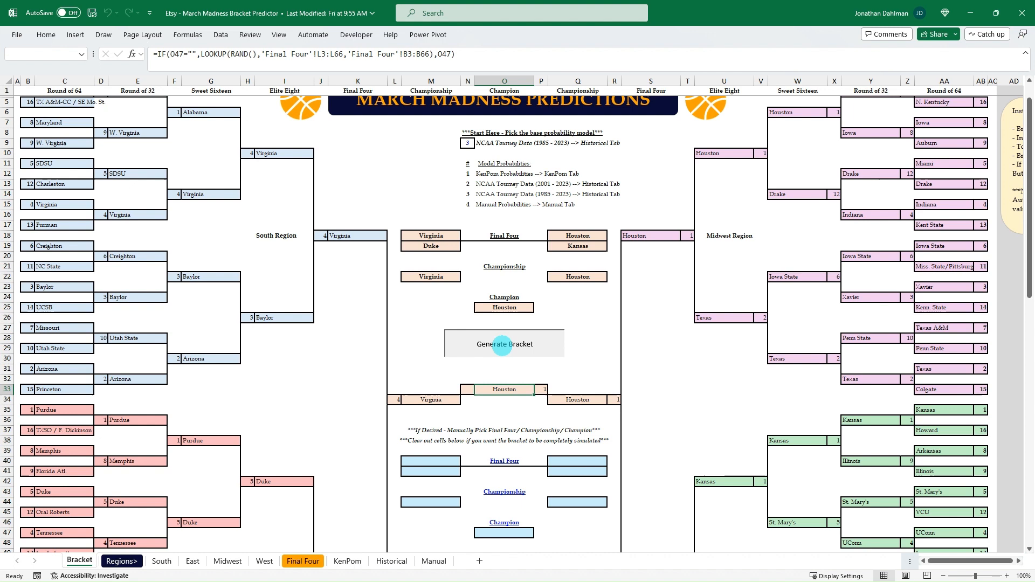
pyautogui.click(503, 343)
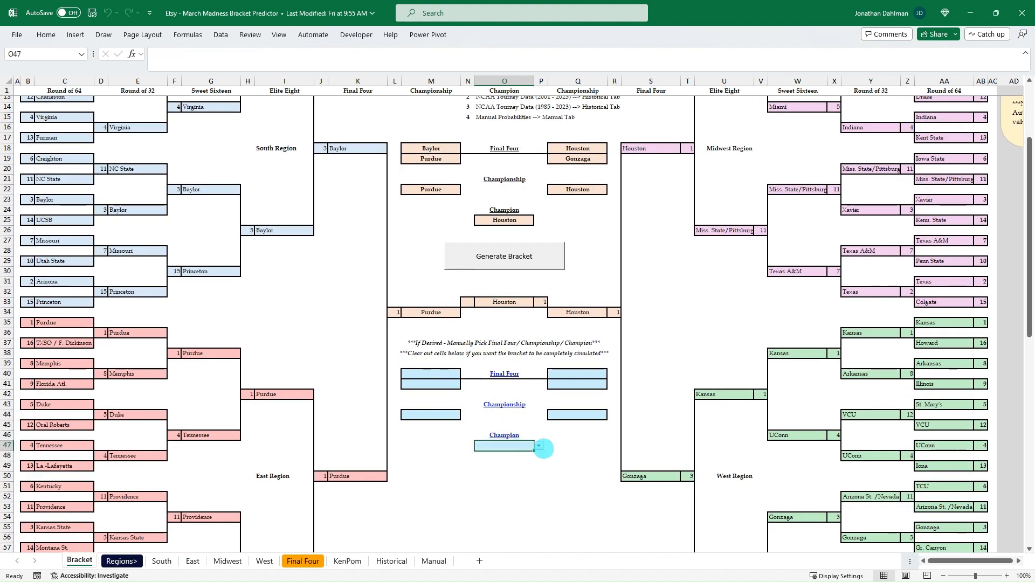
# Enter Gonzaga as the manual champion in O47 and generate several Gonzaga-winning brackets.
pyautogui.write('Con')
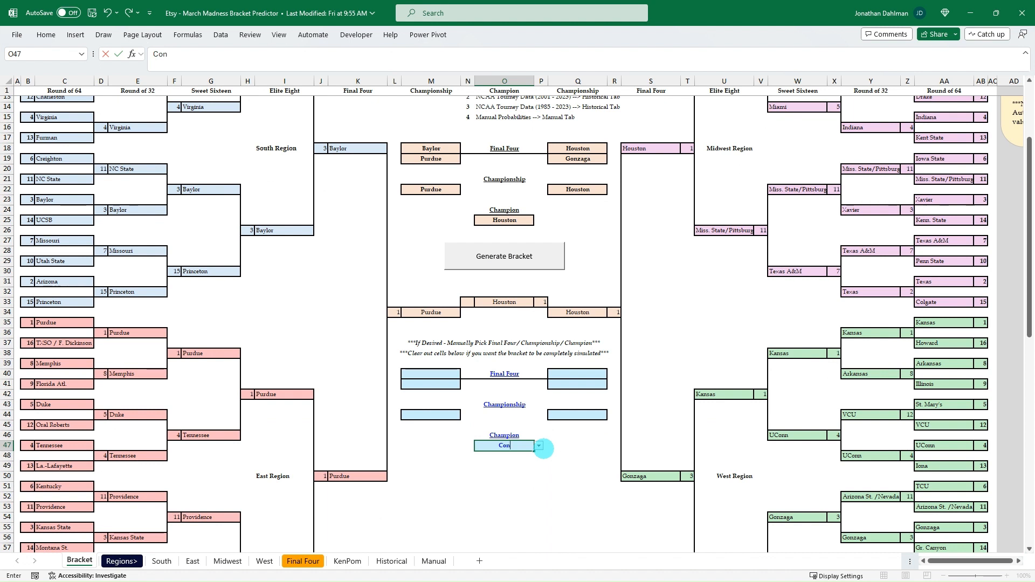
pyautogui.press('Escape')
pyautogui.write('Gonzaga')
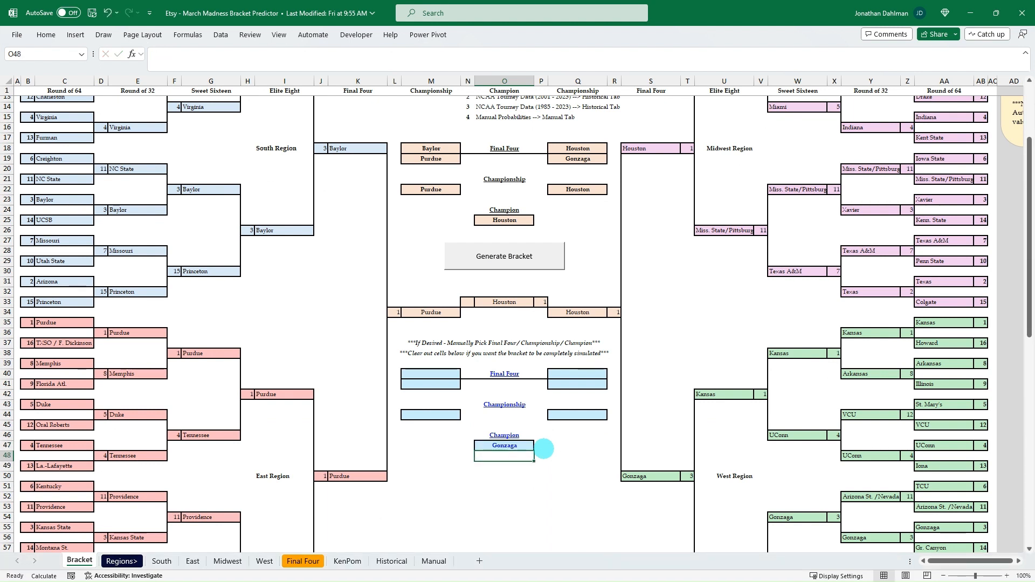
pyautogui.click(503, 257)
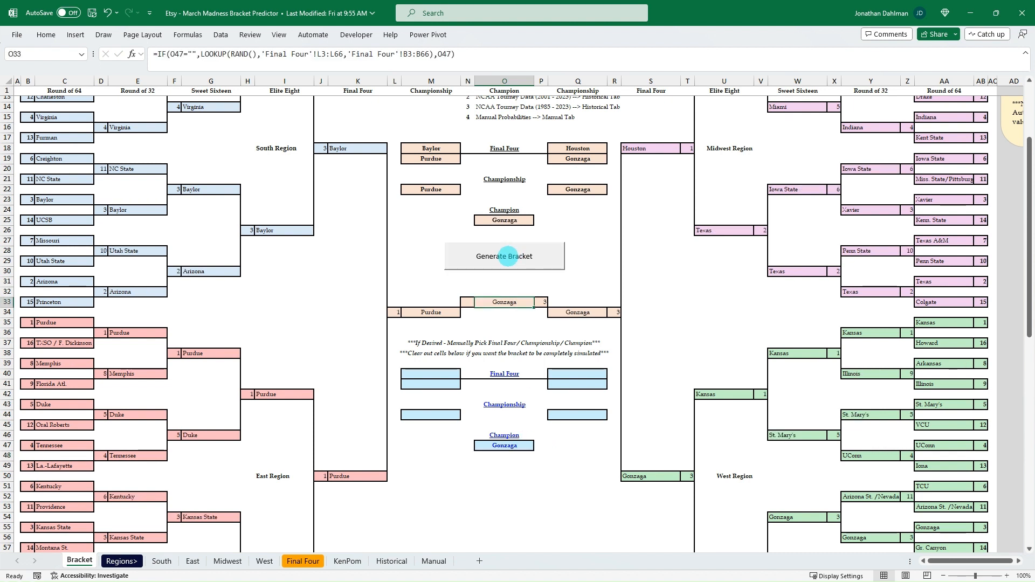
pyautogui.click(504, 256)
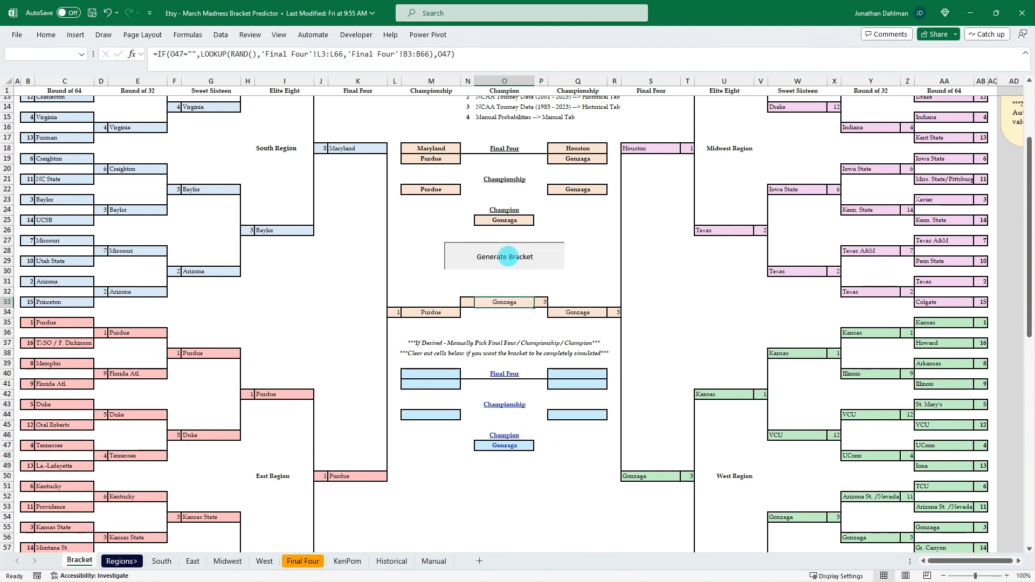
pyautogui.click(504, 257)
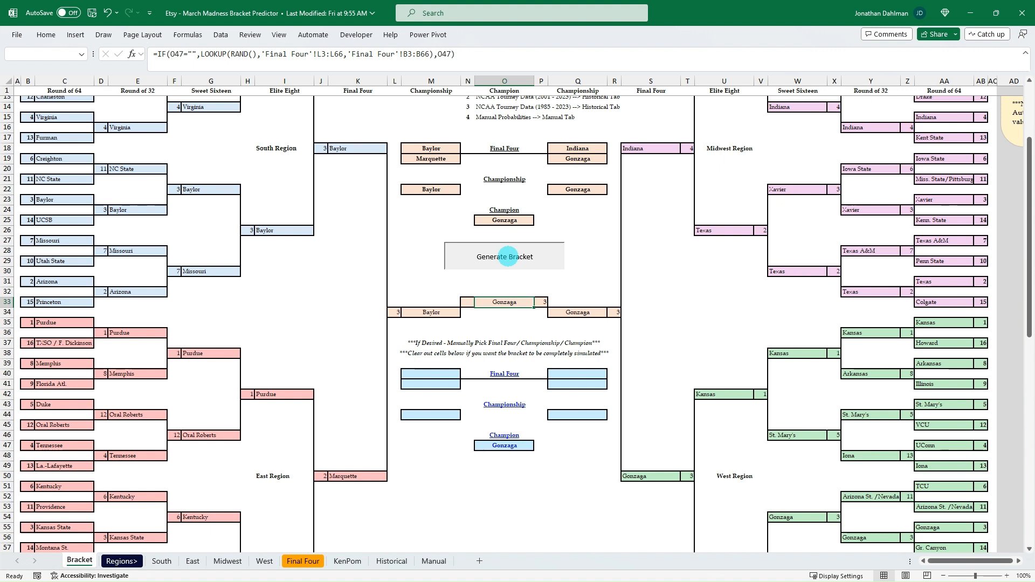
pyautogui.click(504, 445)
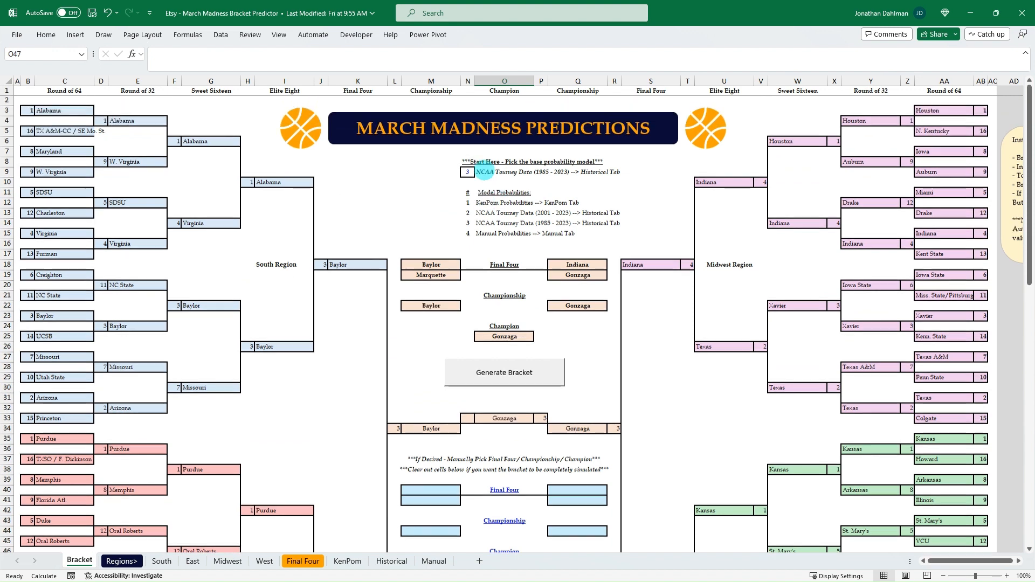
# Cycle the N9 base probability model through 2, 1 and 4, ending back on model 3 (1985–2023 data).
pyautogui.click(467, 172)
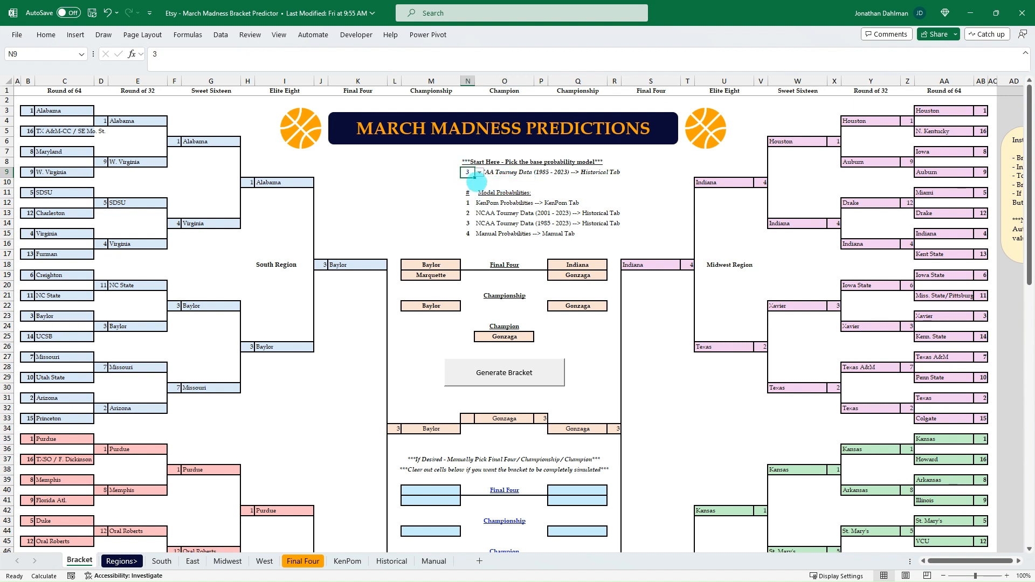
pyautogui.click(479, 171)
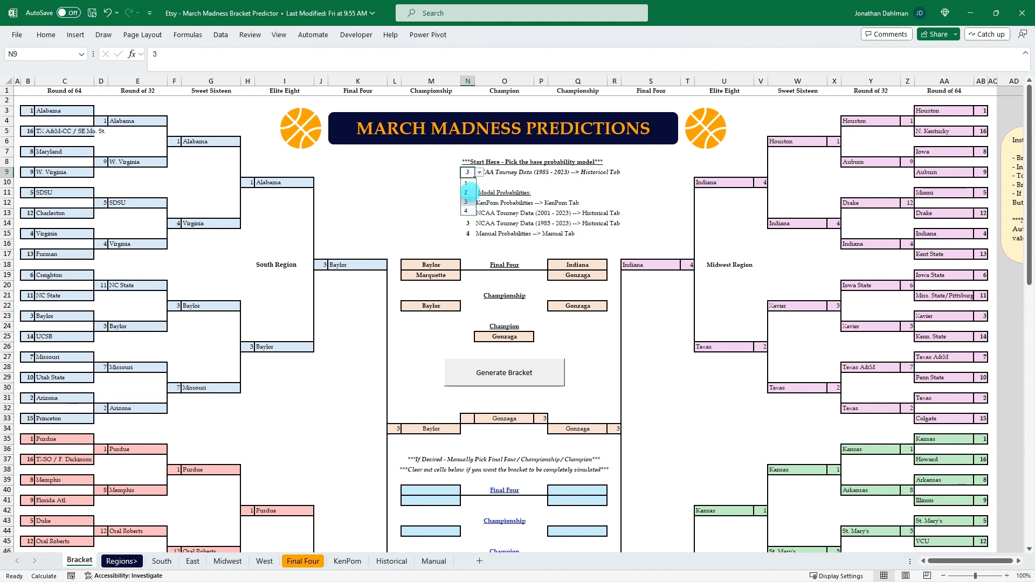
pyautogui.click(467, 192)
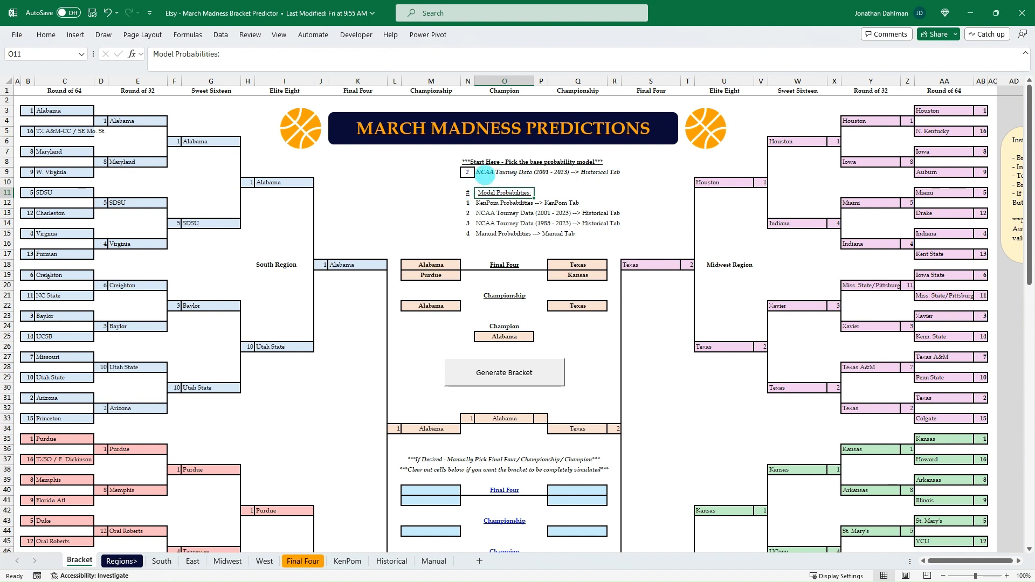
pyautogui.click(476, 173)
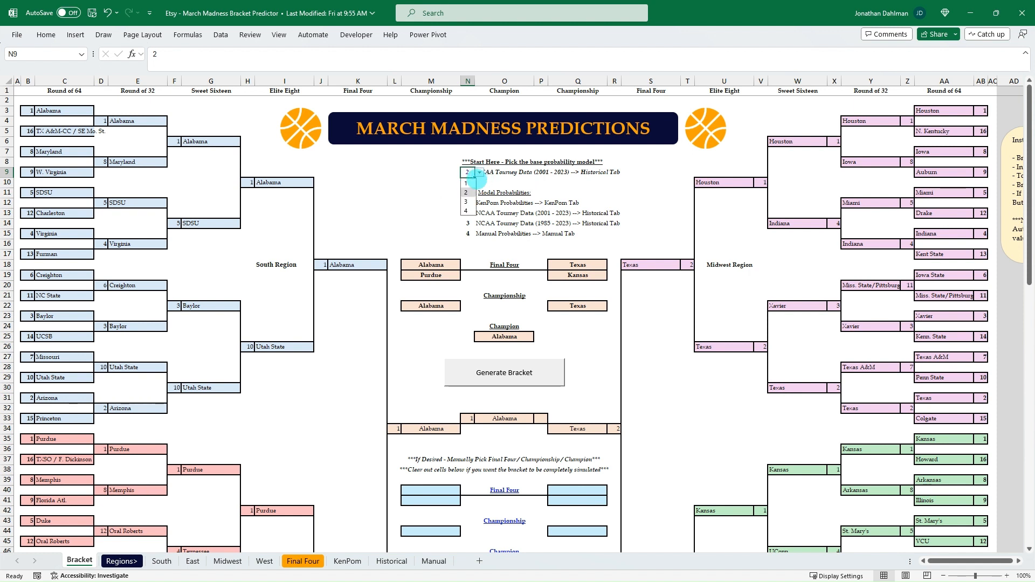
pyautogui.click(469, 172)
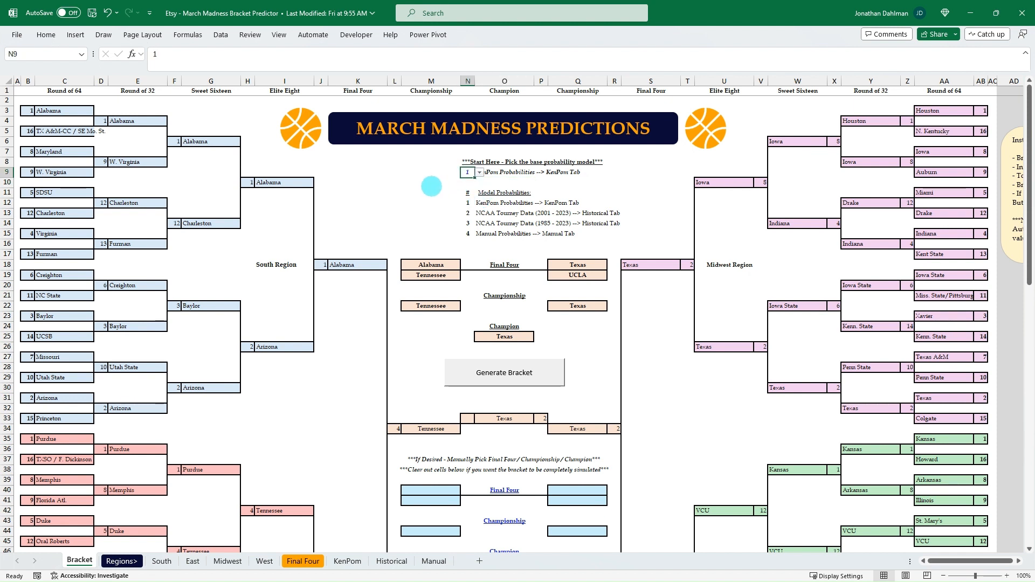
pyautogui.click(479, 172)
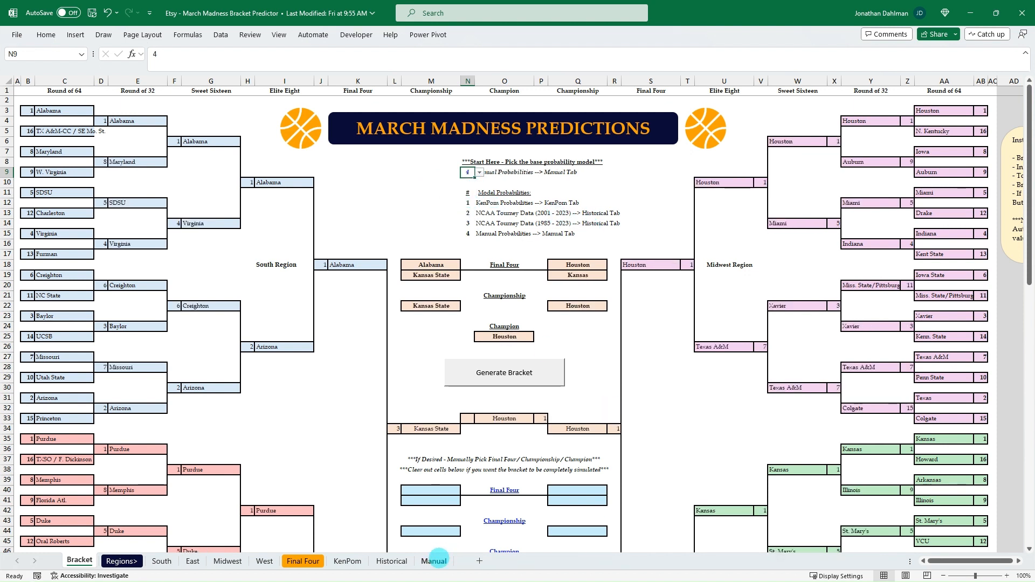
pyautogui.click(478, 173)
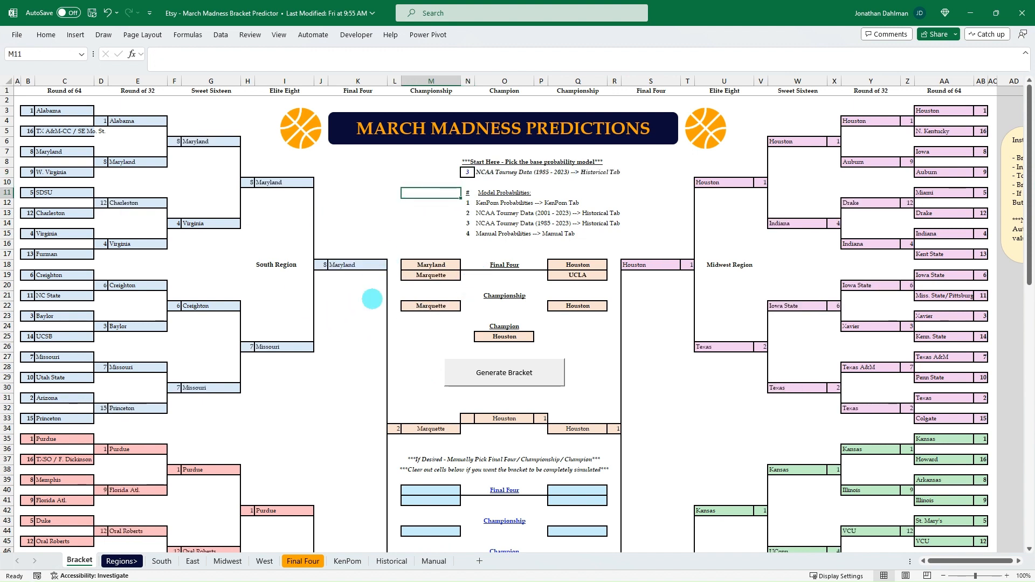
pyautogui.click(160, 561)
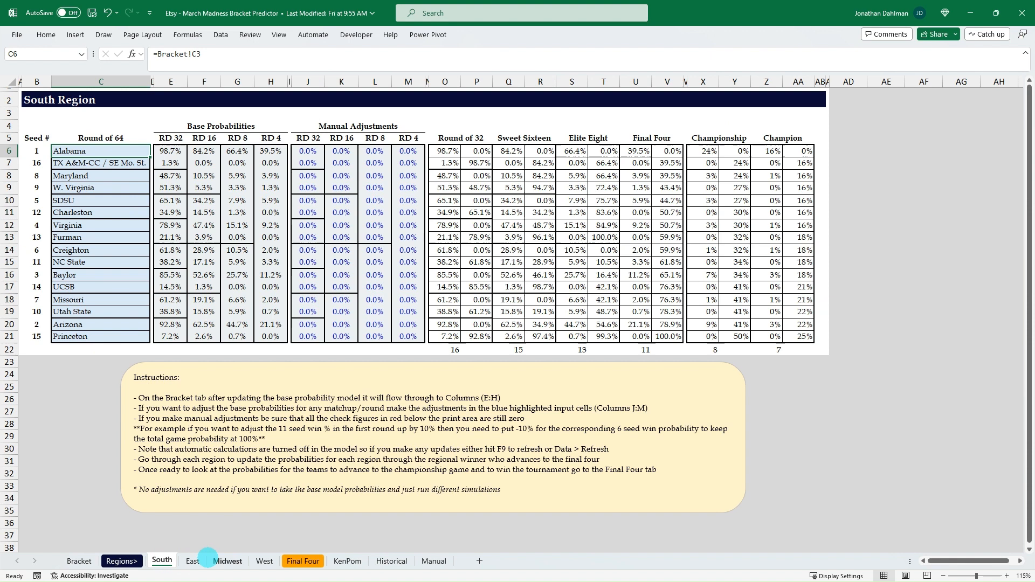
pyautogui.click(228, 561)
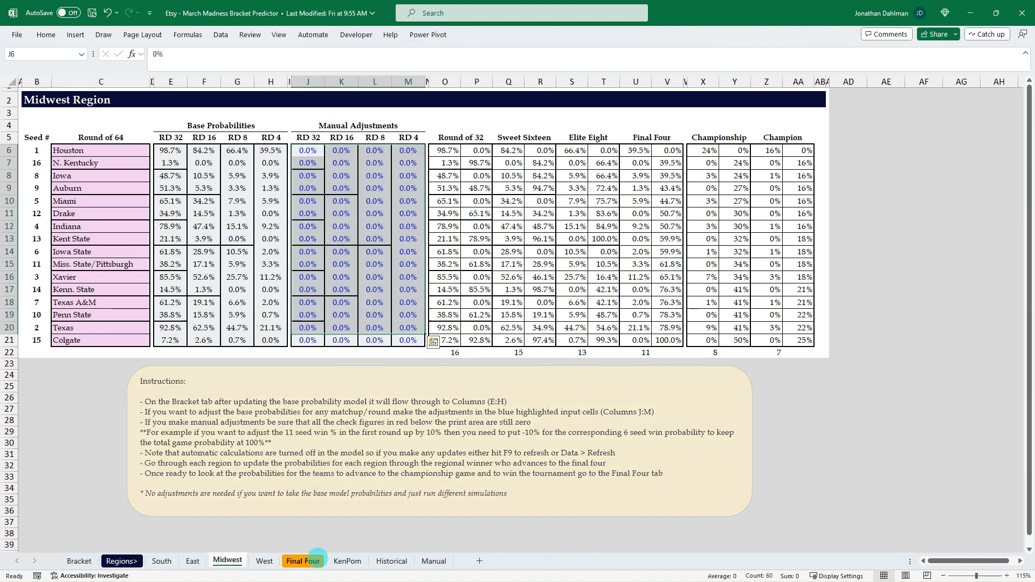
pyautogui.click(303, 561)
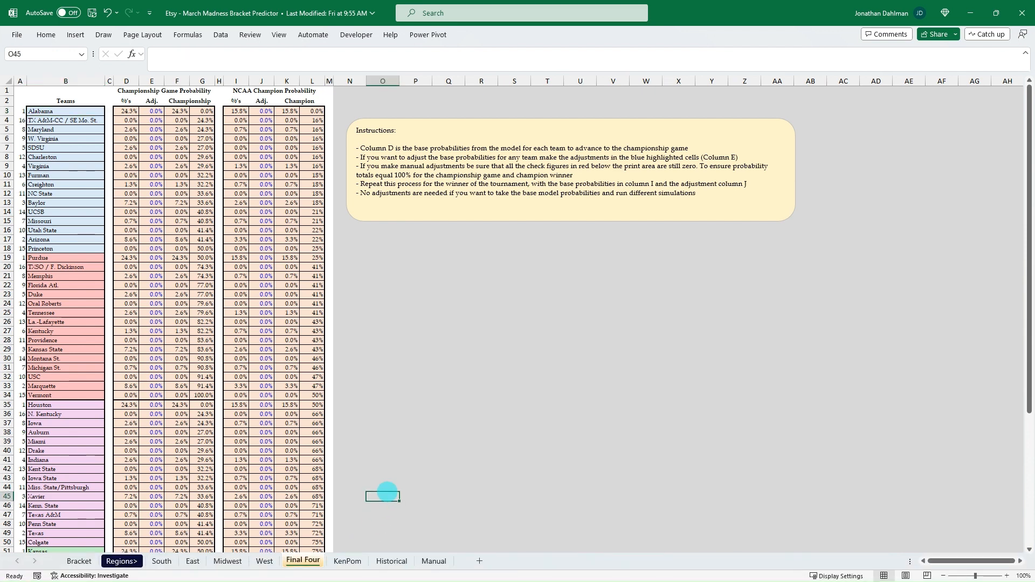
pyautogui.click(346, 561)
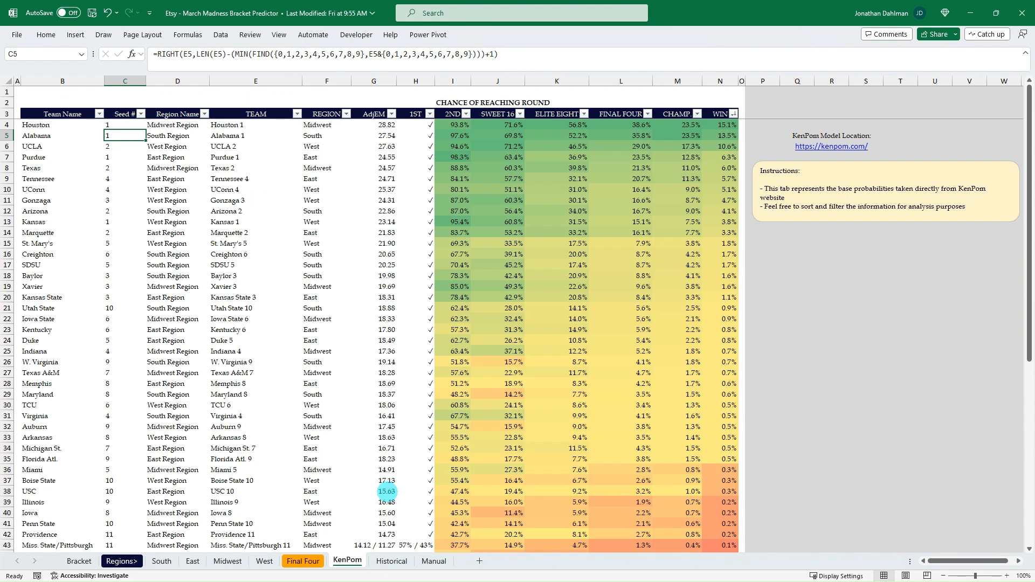
pyautogui.click(391, 561)
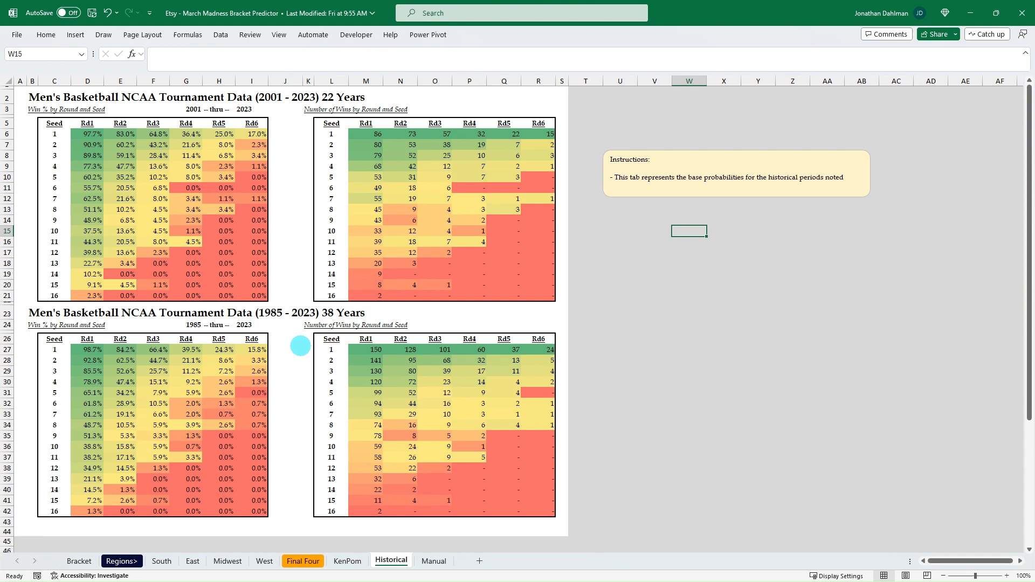
pyautogui.moveTo(86, 134); pyautogui.dragTo(186, 199)
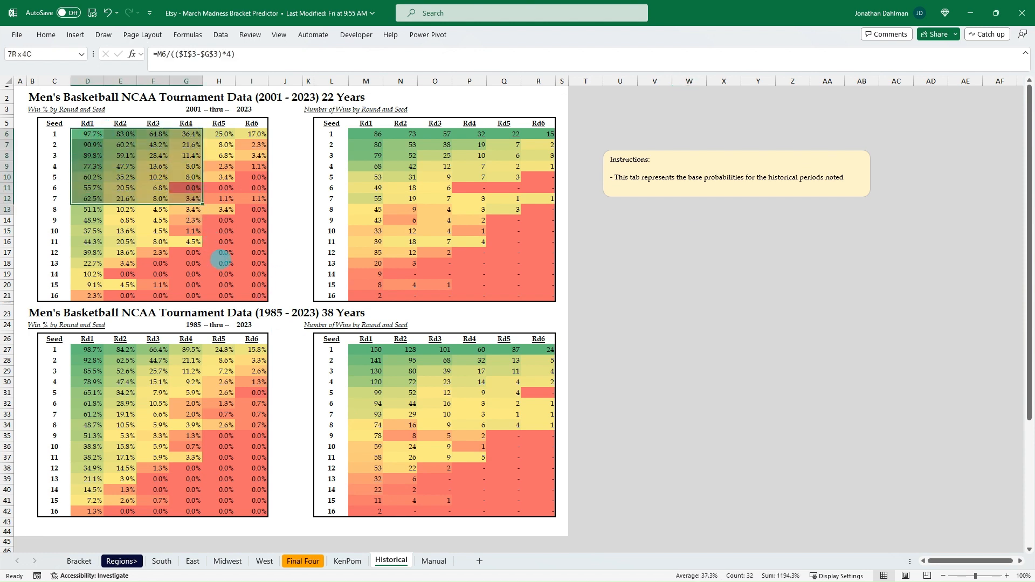
pyautogui.click(87, 133)
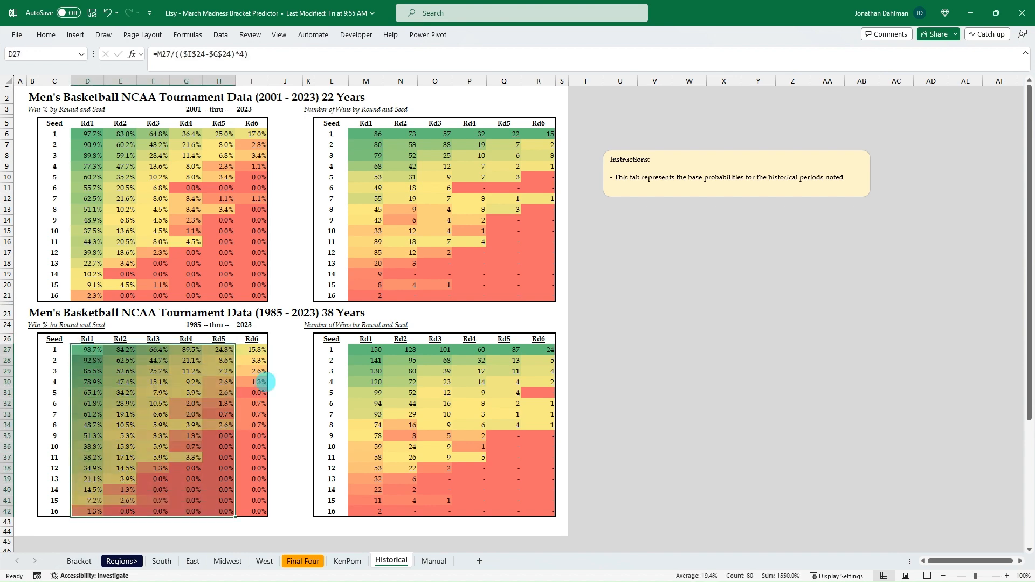
pyautogui.click(434, 561)
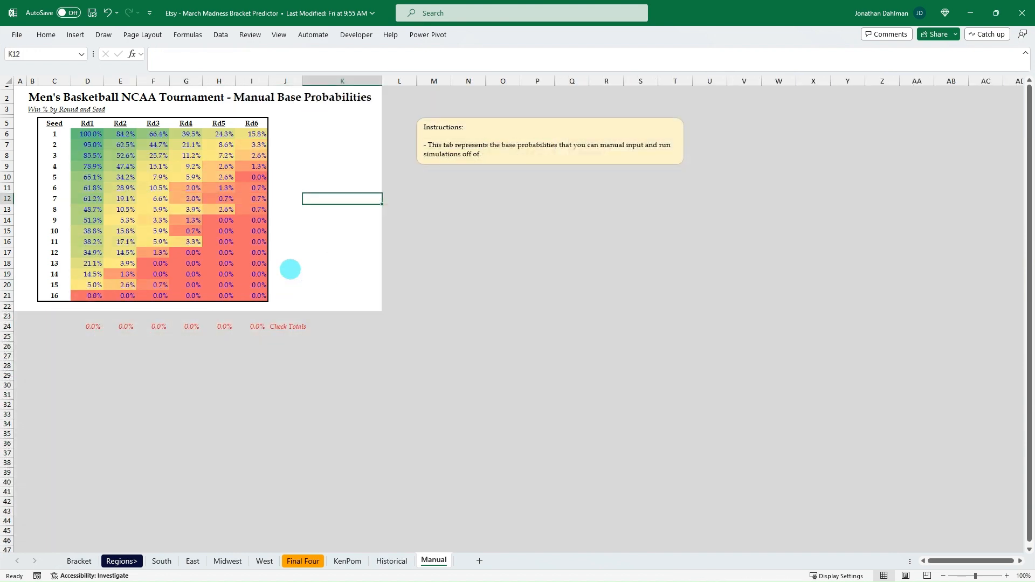
pyautogui.click(185, 198)
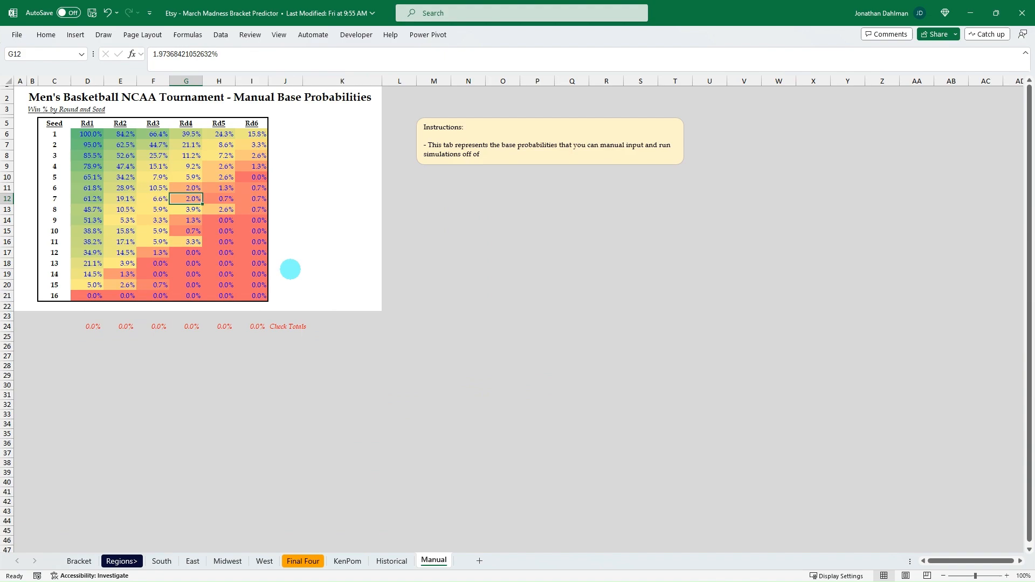
pyautogui.click(227, 561)
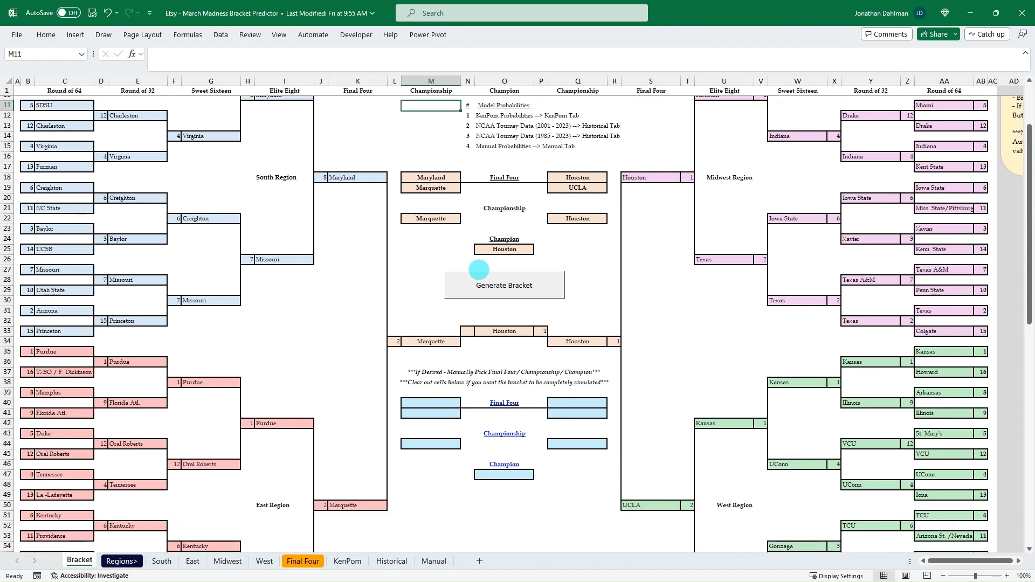
# Generate a new simulated bracket, which crowns Alabama over Arkansas.
pyautogui.click(504, 285)
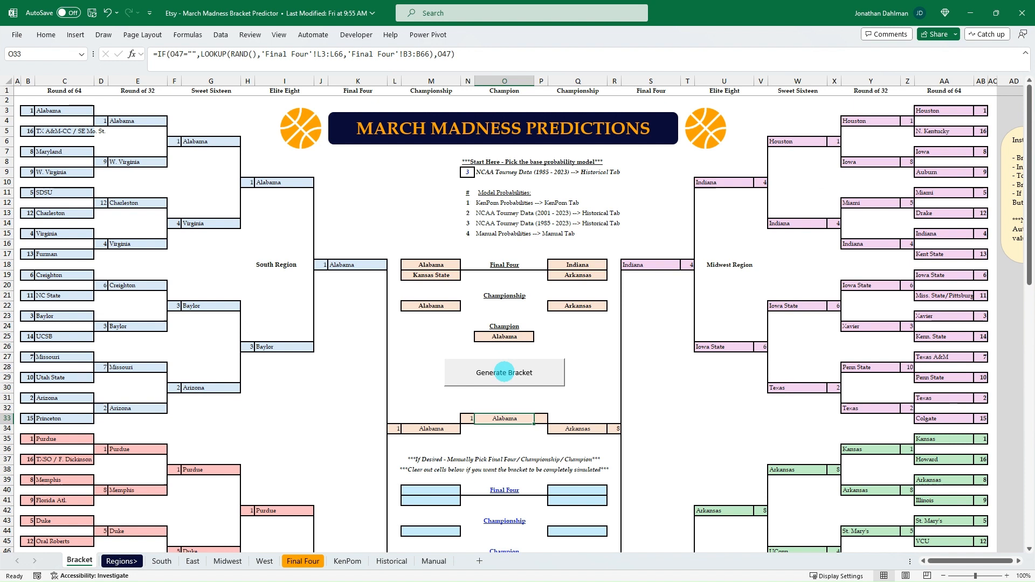
pyautogui.moveTo(444, 238)
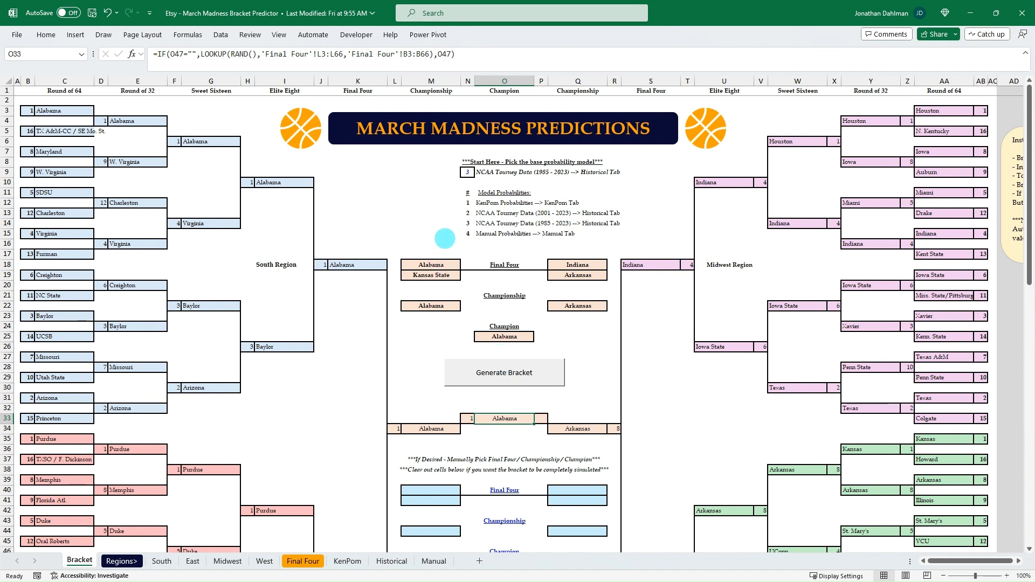
pyautogui.moveTo(443, 359)
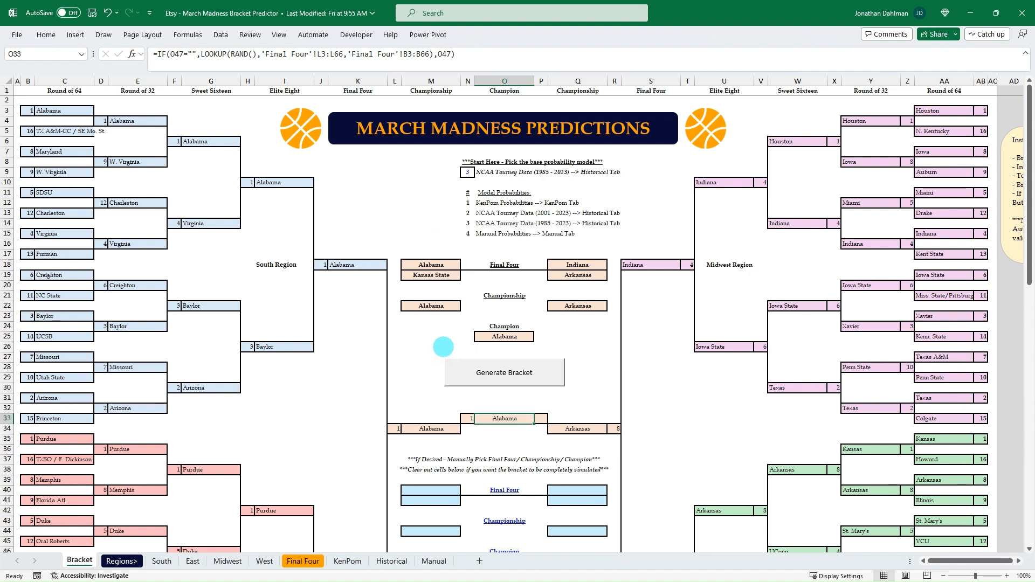
pyautogui.moveTo(441, 246)
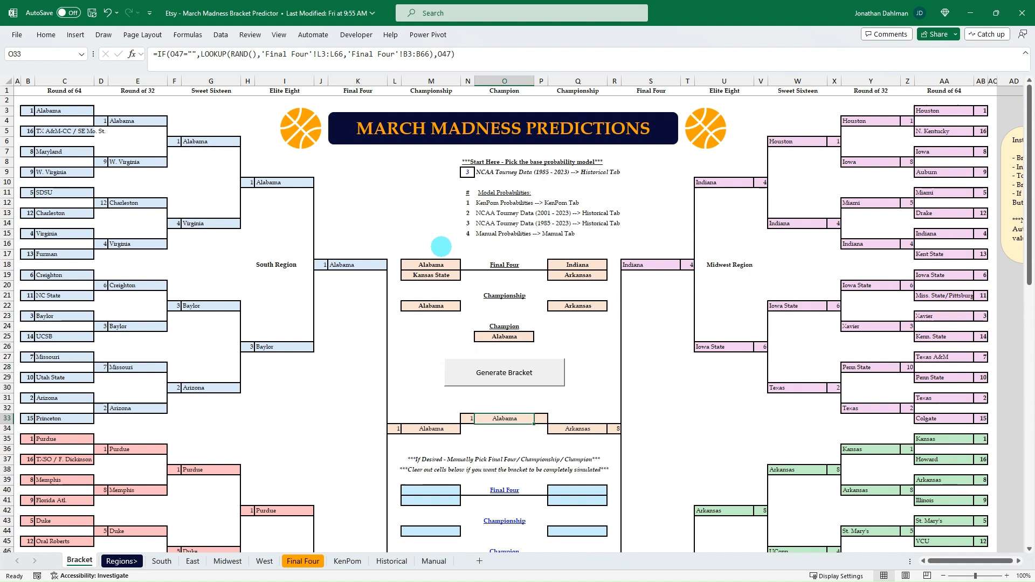